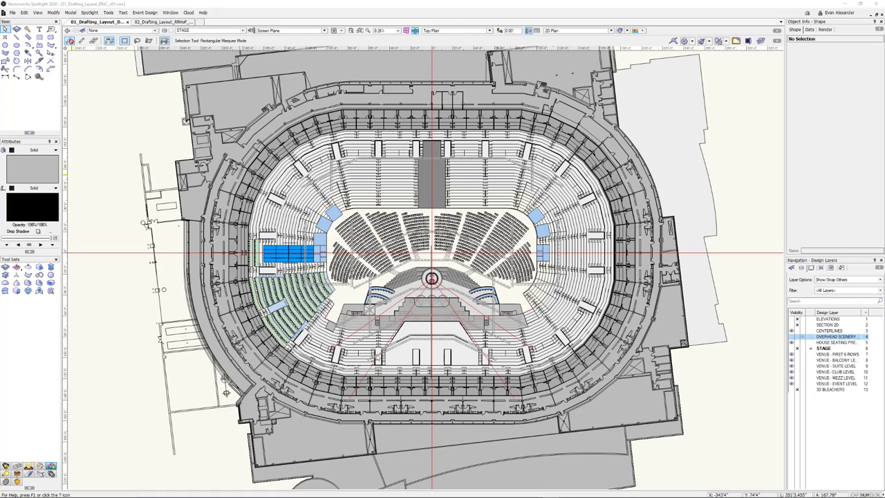
mouse_move(476, 402)
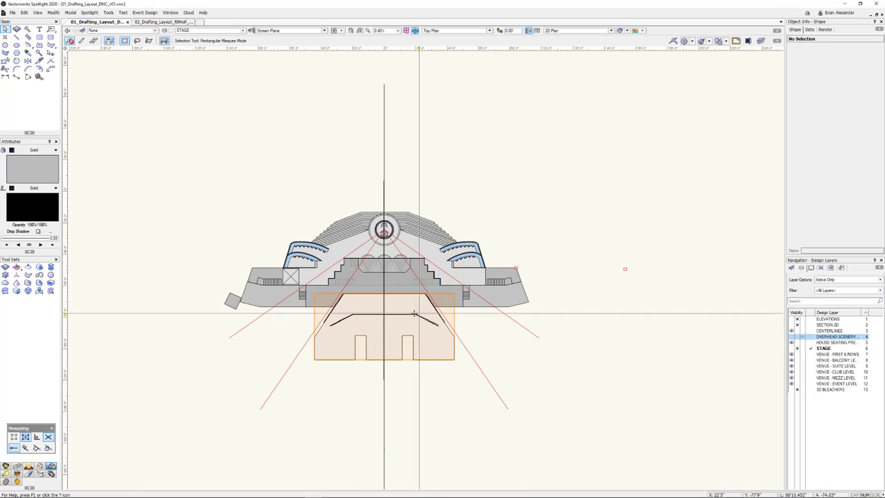
mouse_move(415, 317)
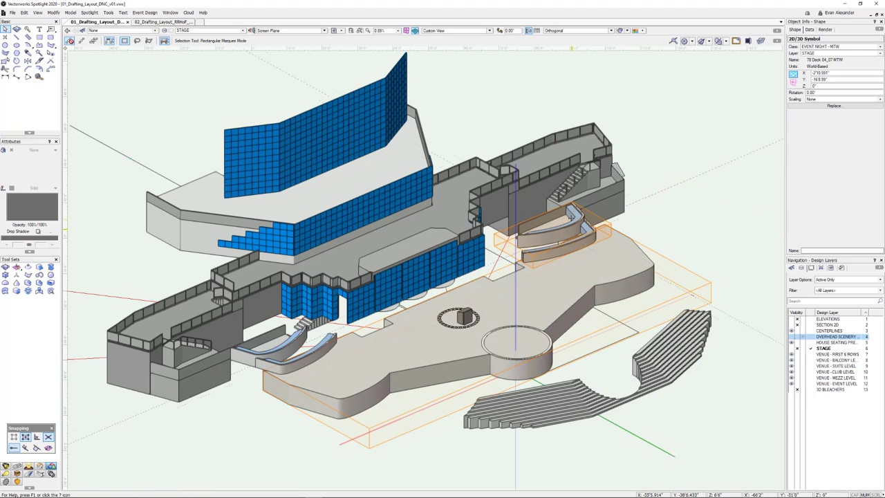
click(601, 228)
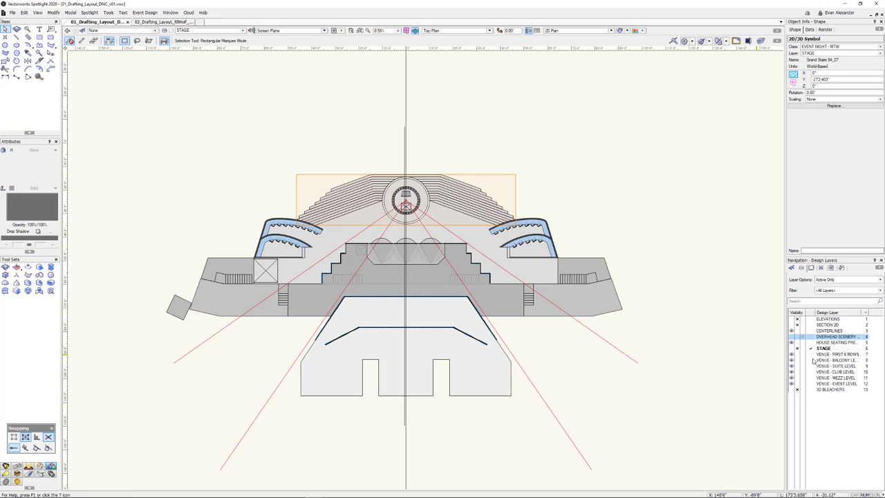
Step through the event level, suite level and upper seating bowl layers one at a time.
click(837, 383)
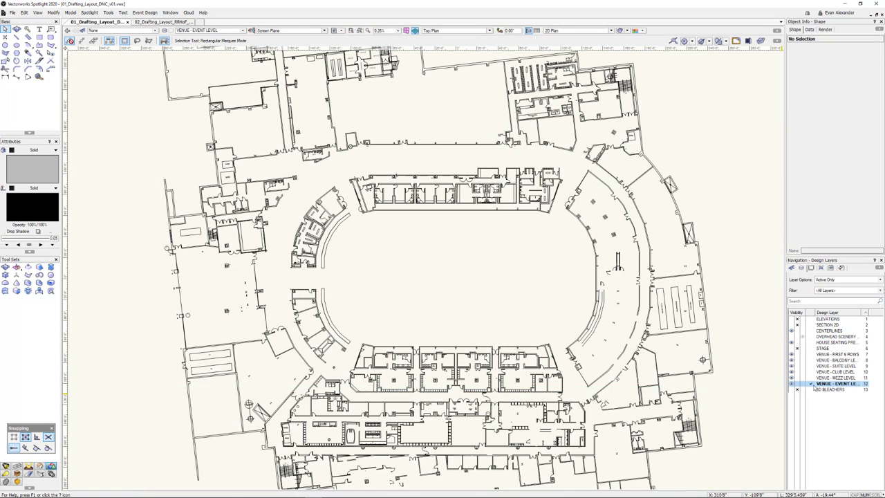
click(835, 371)
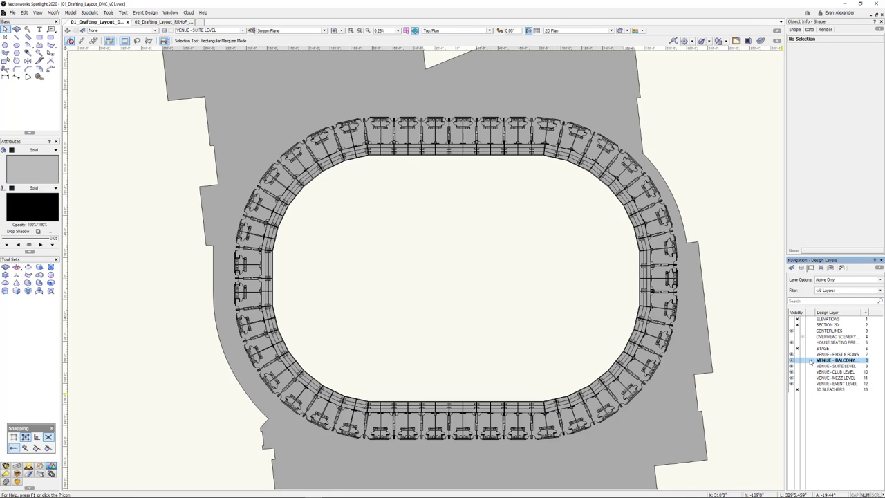
click(836, 353)
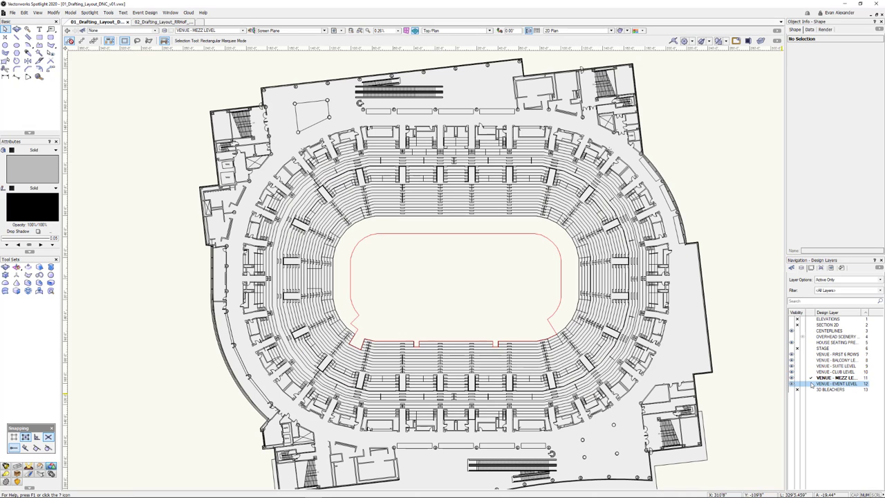
click(832, 384)
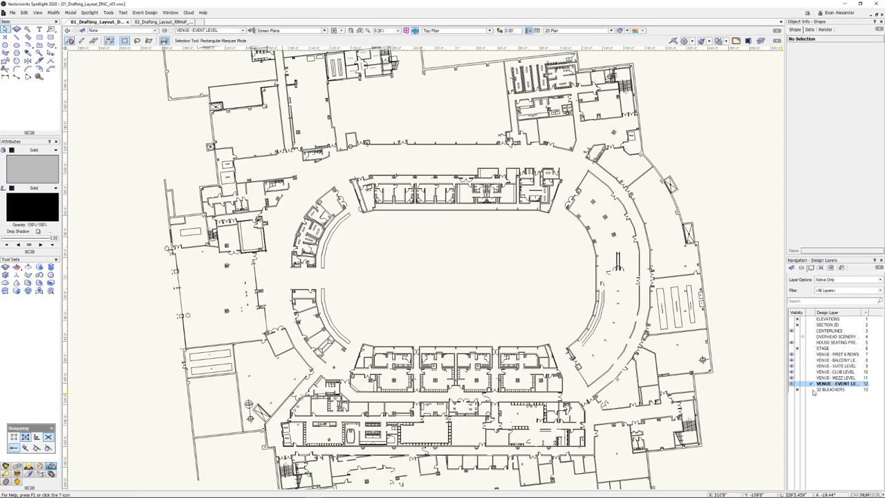
Show all venue layers together with the stage visible, making the overhead scenery layer active.
click(846, 279)
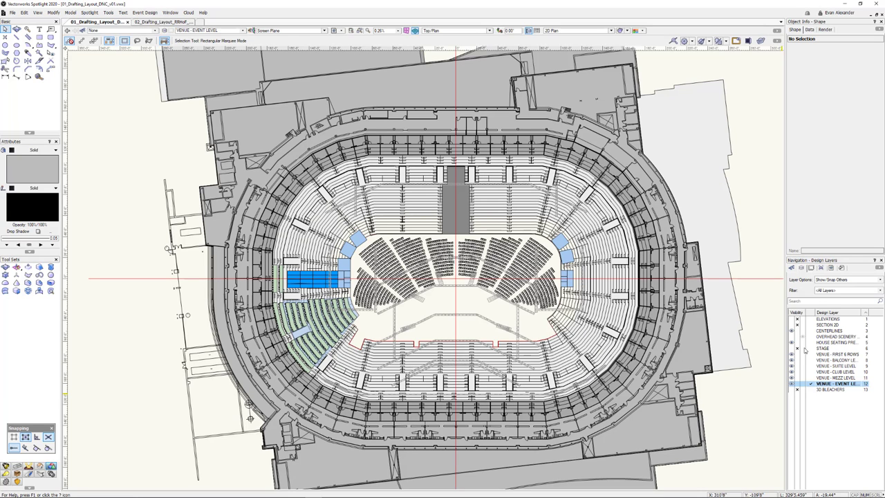
mouse_move(805, 351)
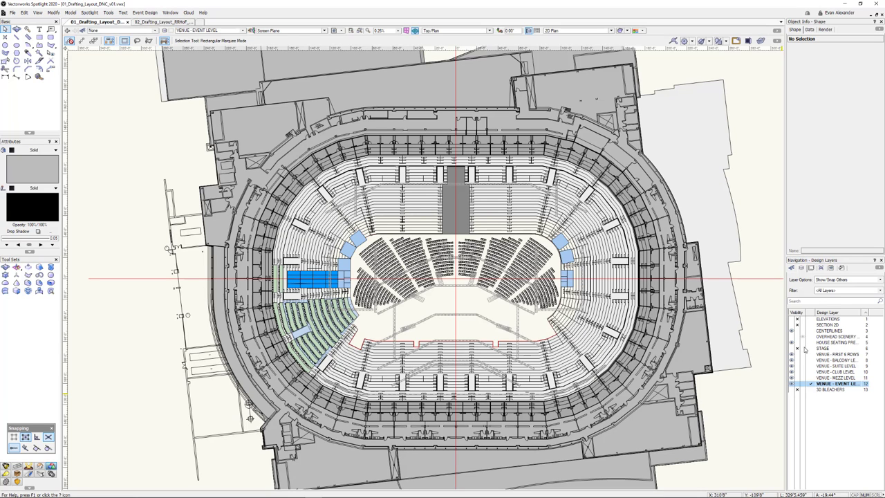
click(822, 349)
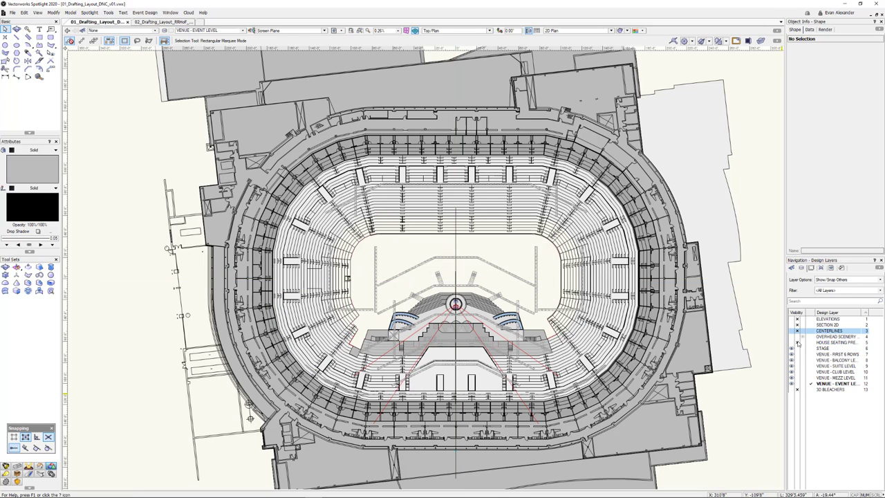
click(832, 337)
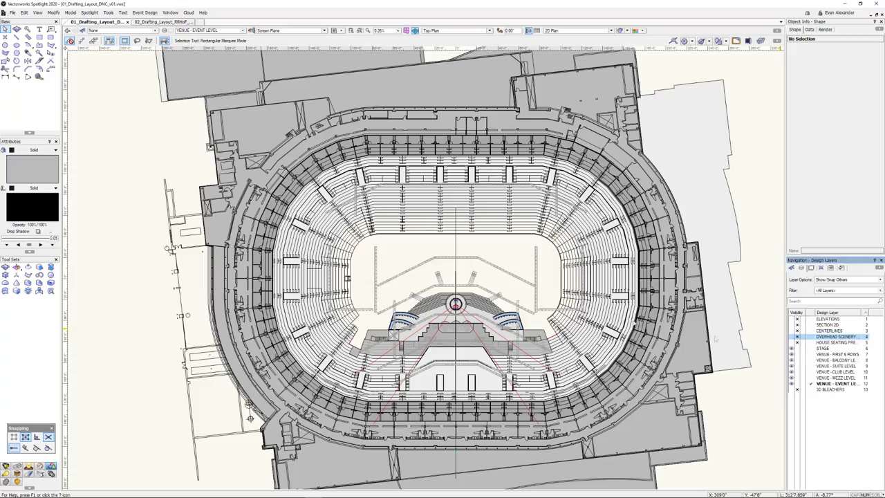
click(289, 30)
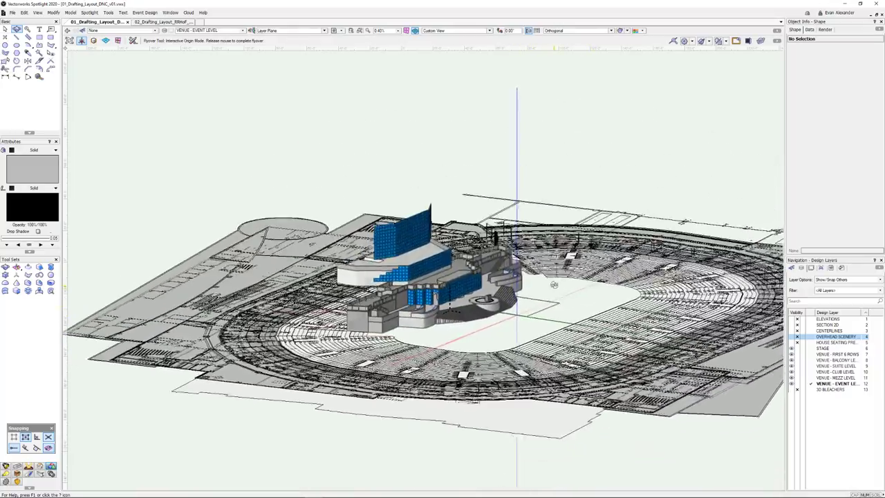
drag(553, 283, 536, 309)
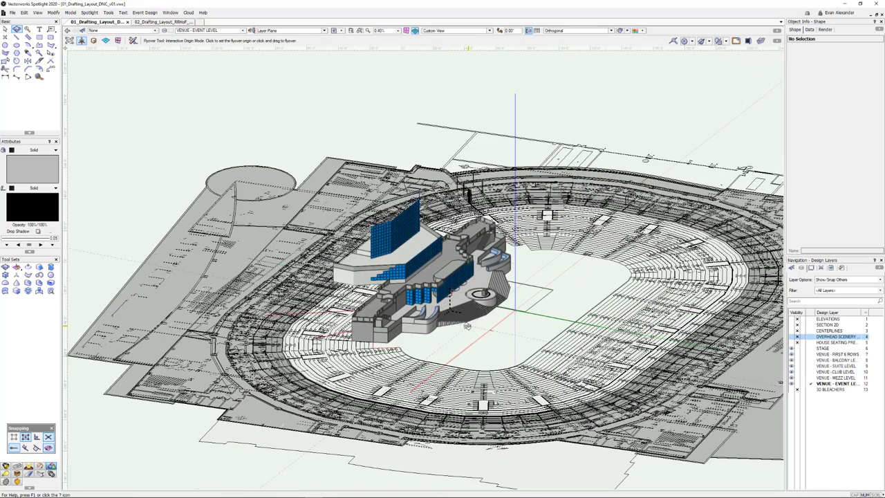
drag(467, 325, 497, 311)
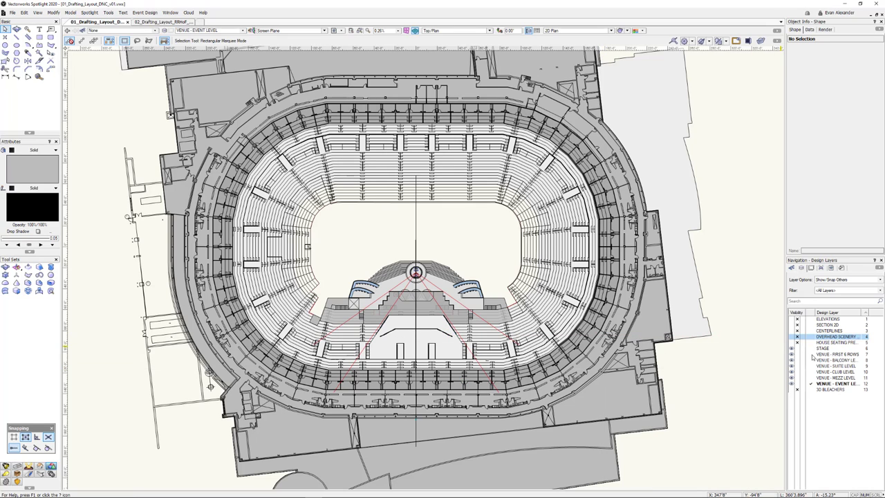
Isolate the front seating rows, then the house seating layer, and orbit it in 3D with Flyover.
click(836, 354)
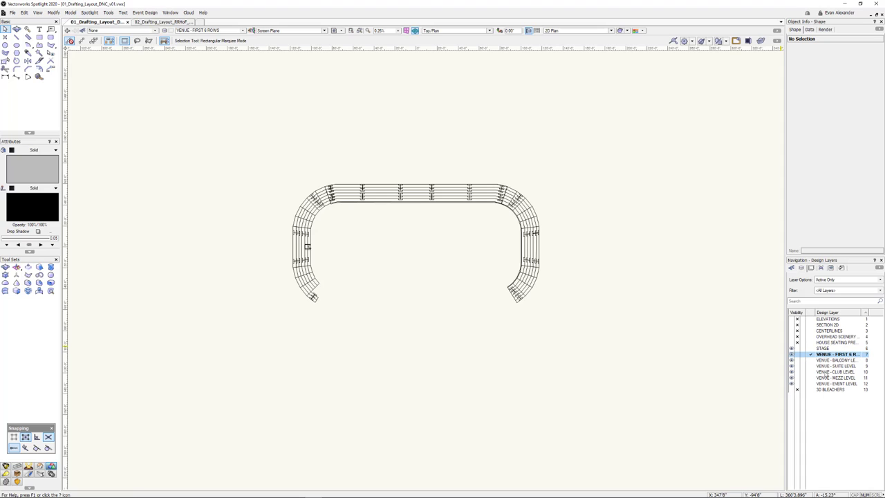
click(822, 348)
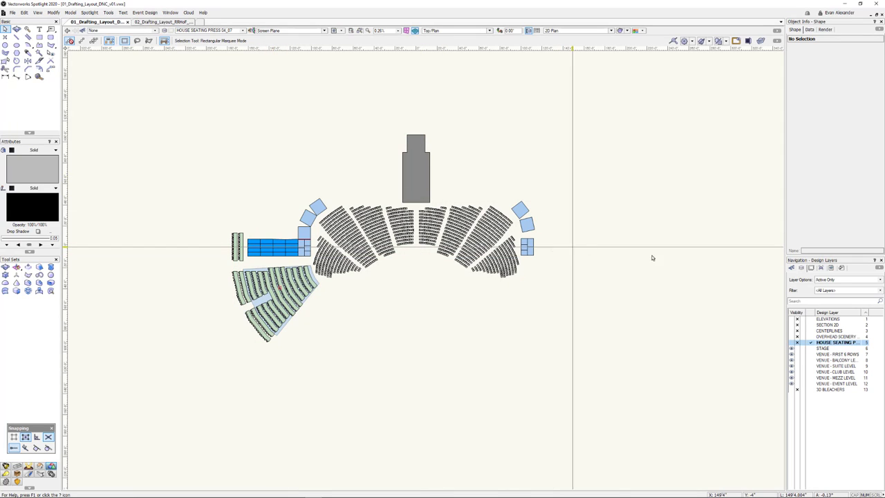
double_click(841, 343)
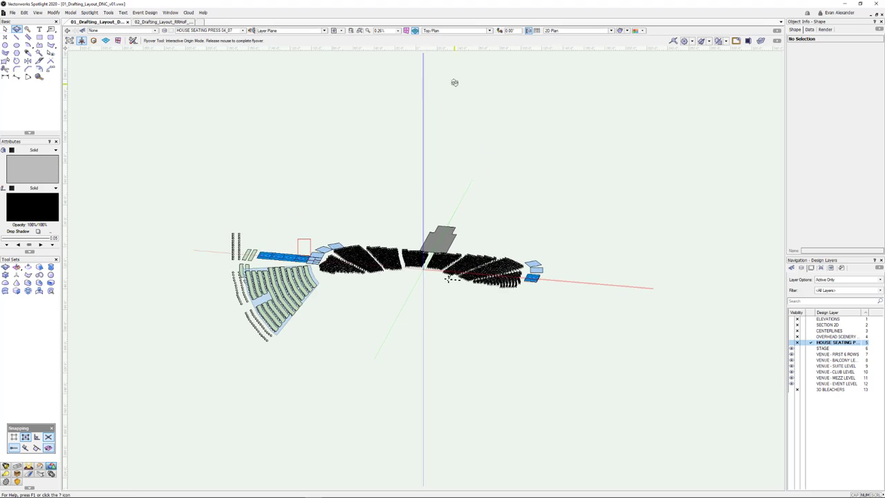
drag(453, 83, 467, 315)
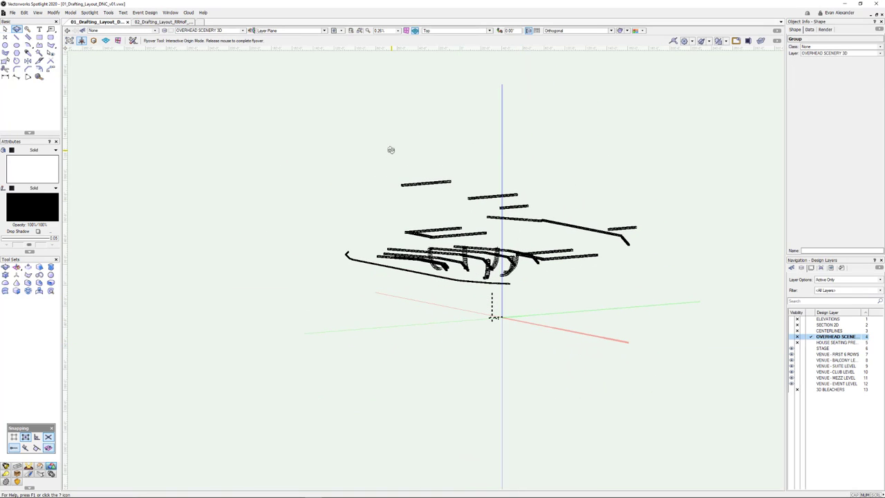
Orbit around the hanging overhead scenery pieces on their 3D layer.
drag(389, 149, 666, 170)
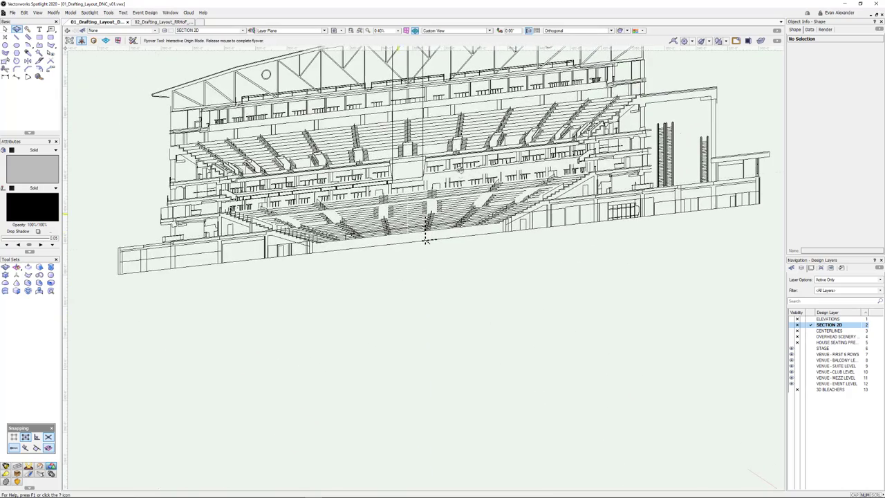
Activate SECTION 2D with the venue layers shown and orbit and zoom into the arena section.
drag(426, 242, 431, 353)
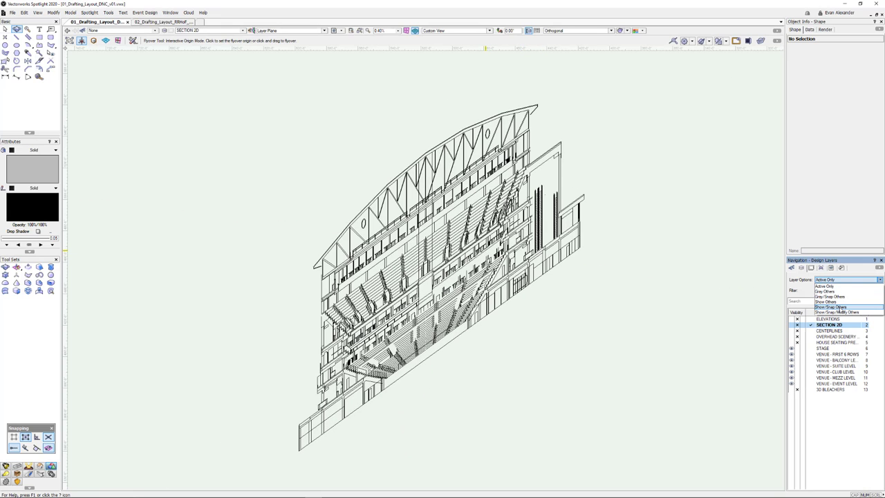
click(832, 307)
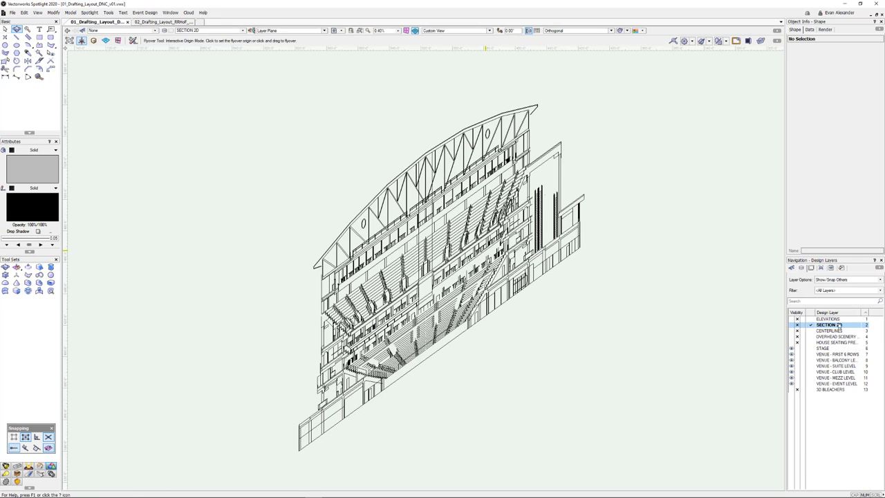
click(826, 348)
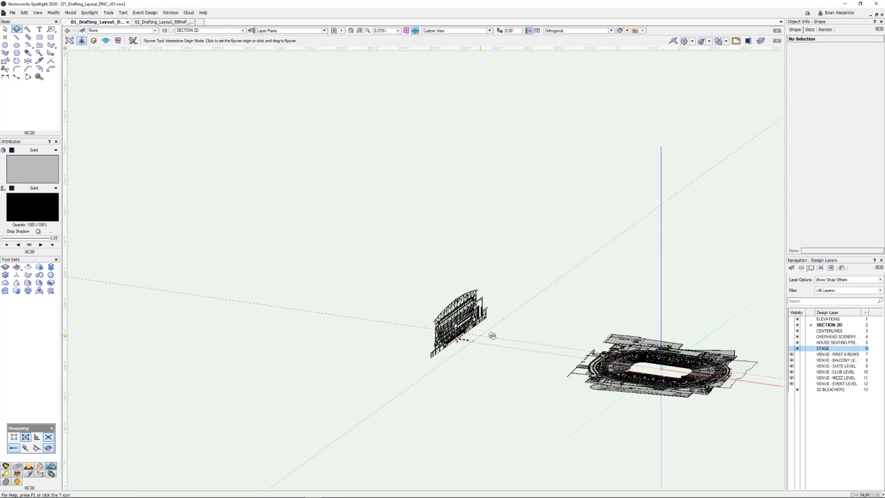
drag(492, 336, 478, 381)
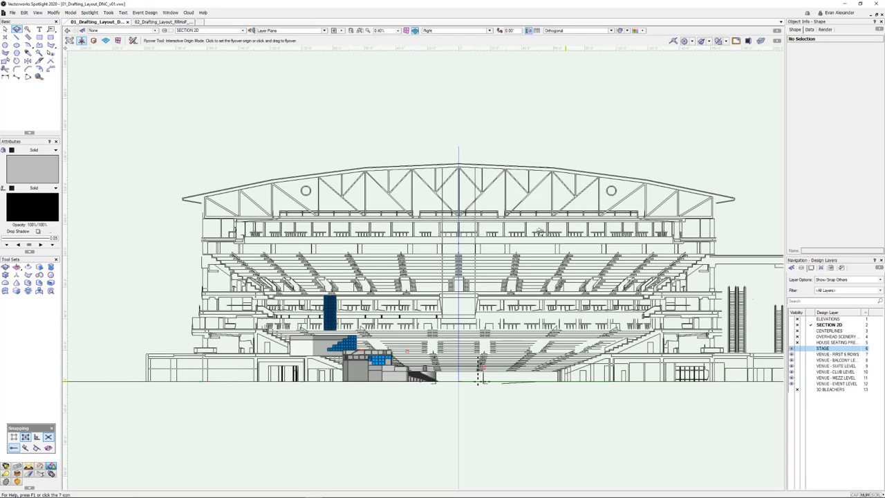
mouse_move(468, 307)
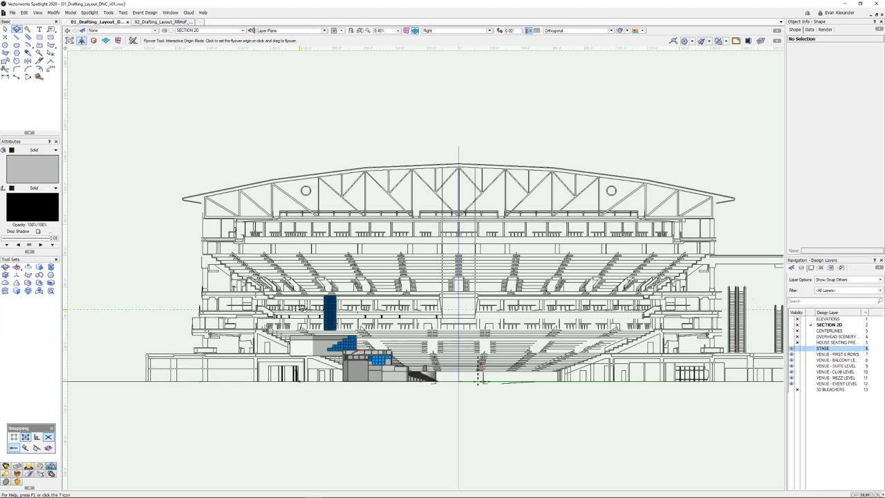
scroll(up, 3)
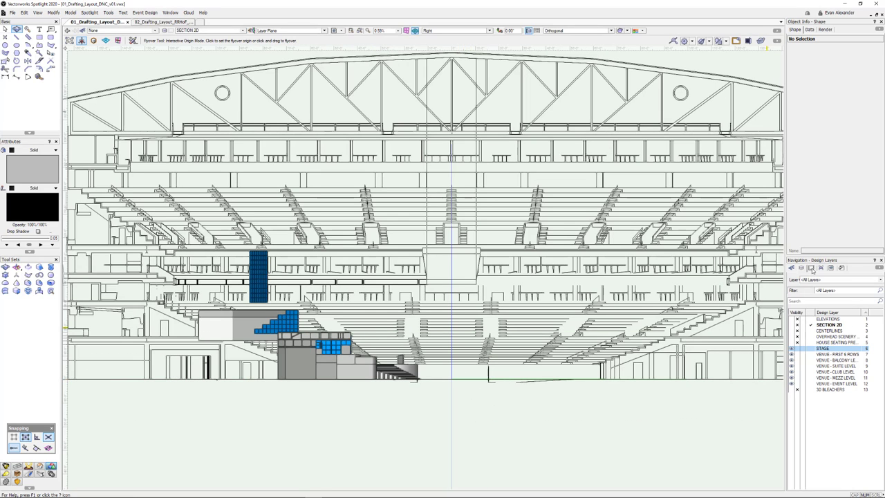
Switch to a 3D view and orbit to see the section against the arena model.
click(802, 268)
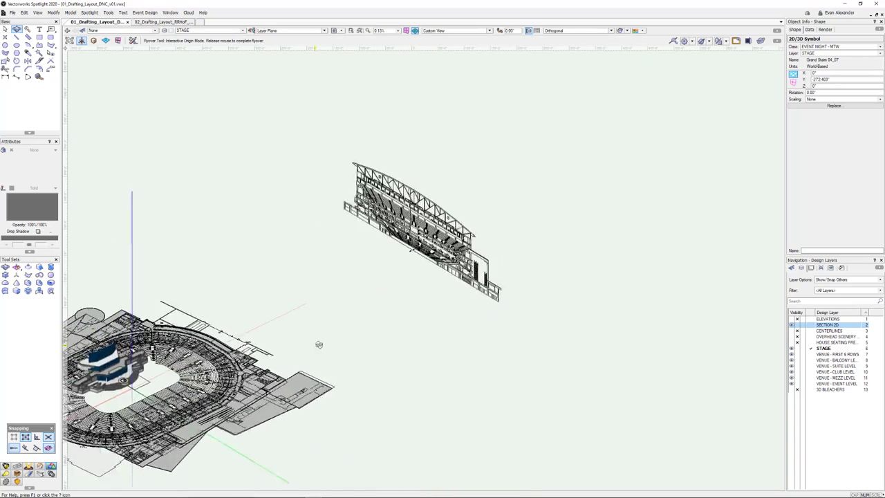
drag(318, 344, 398, 339)
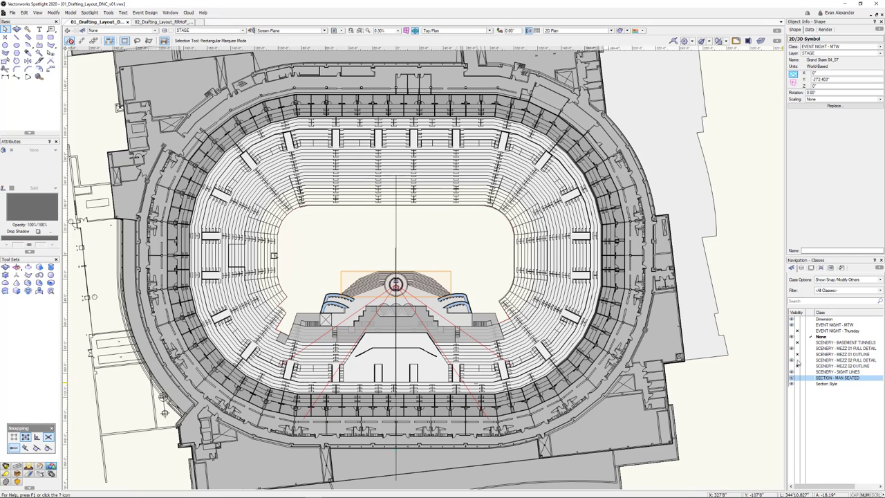
mouse_move(810, 367)
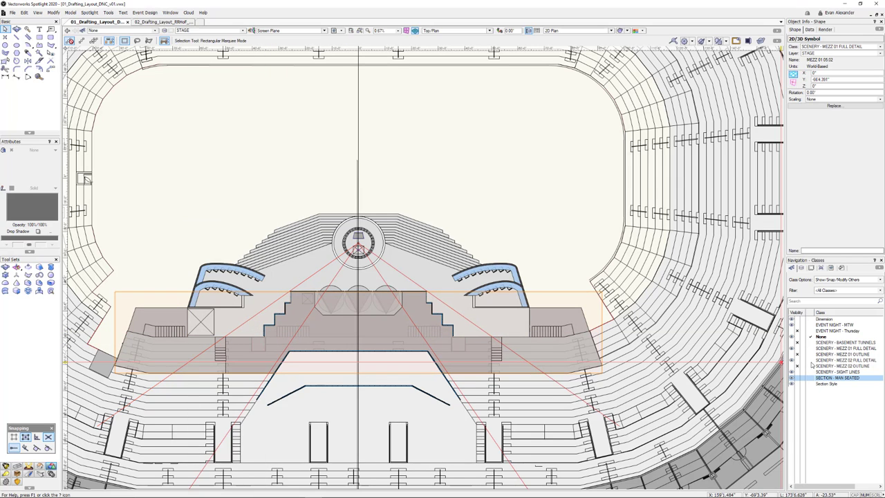
Inspect the mezzanine scenery classes, including the mezzanine outline class.
click(845, 359)
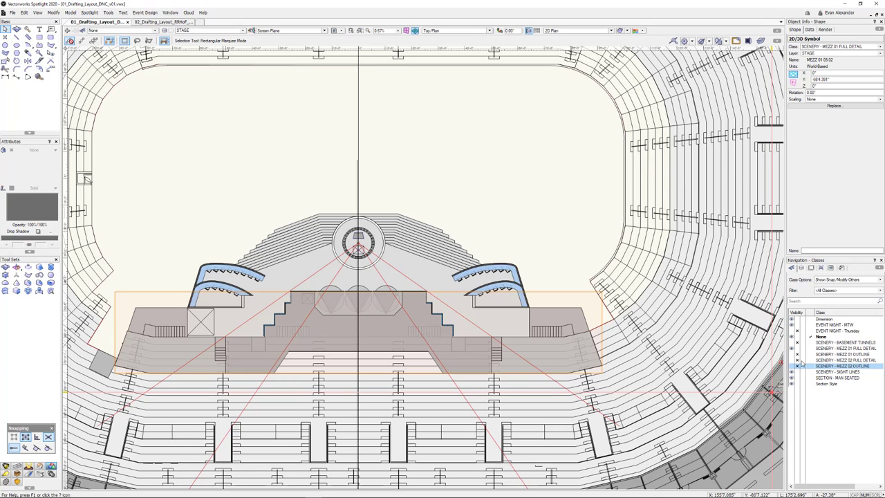
click(843, 354)
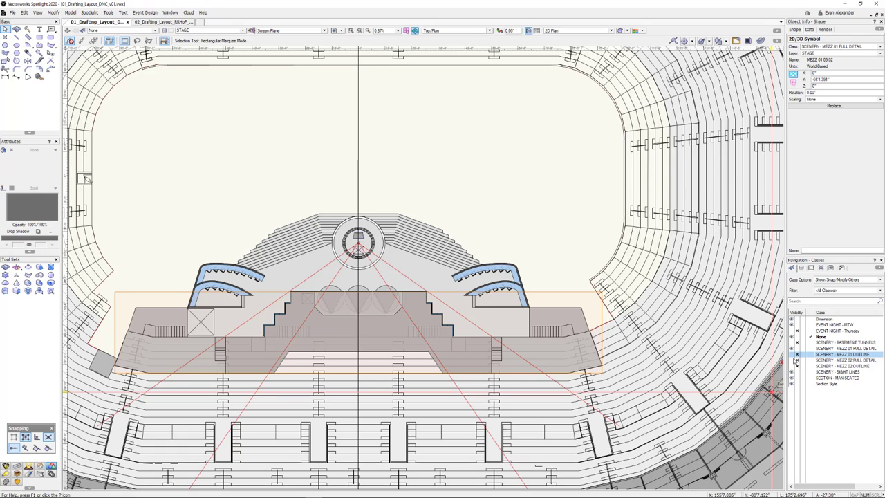
click(843, 359)
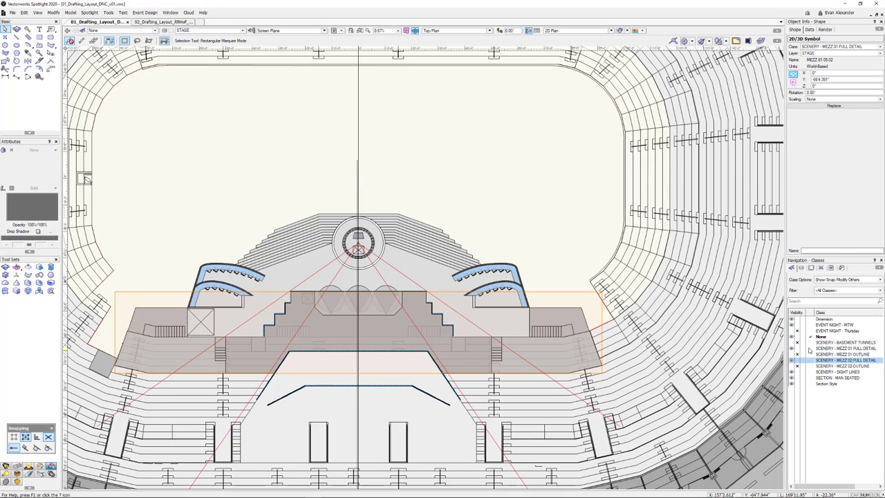
Make SCENERY - MEZZ D FULL DETAIL active and set Class Options back to Show/Snap Others.
click(843, 348)
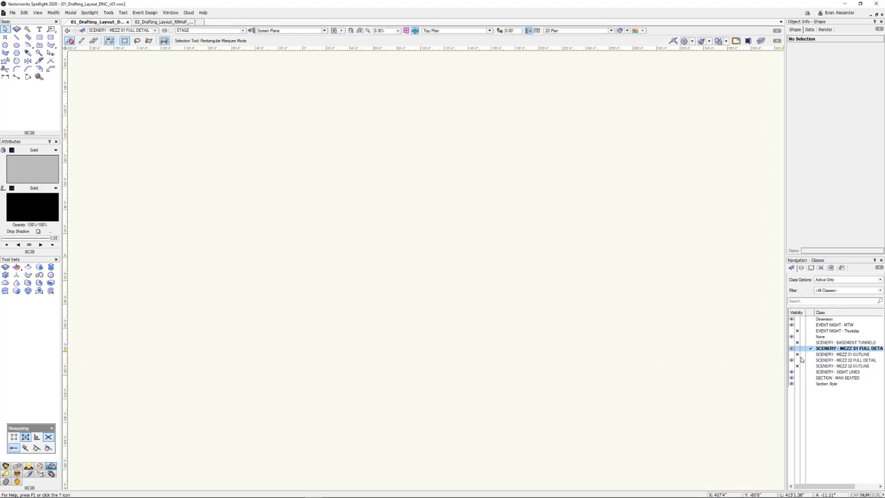
click(843, 359)
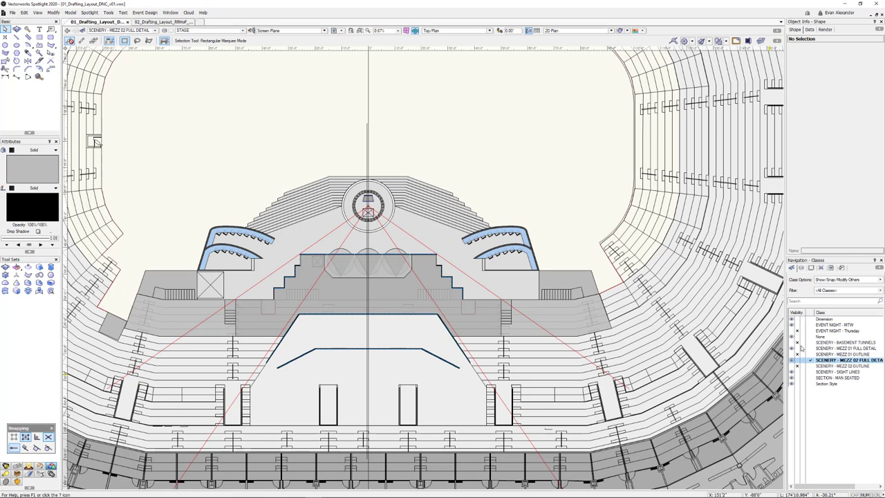
drag(246, 178, 490, 232)
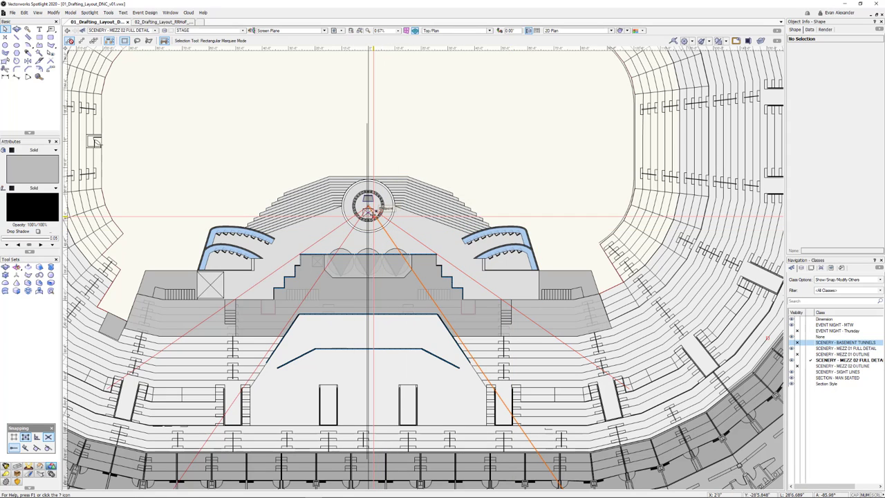
Turn off several scenery classes at once, then show an EVENT NIGHT seating class.
drag(197, 181, 537, 302)
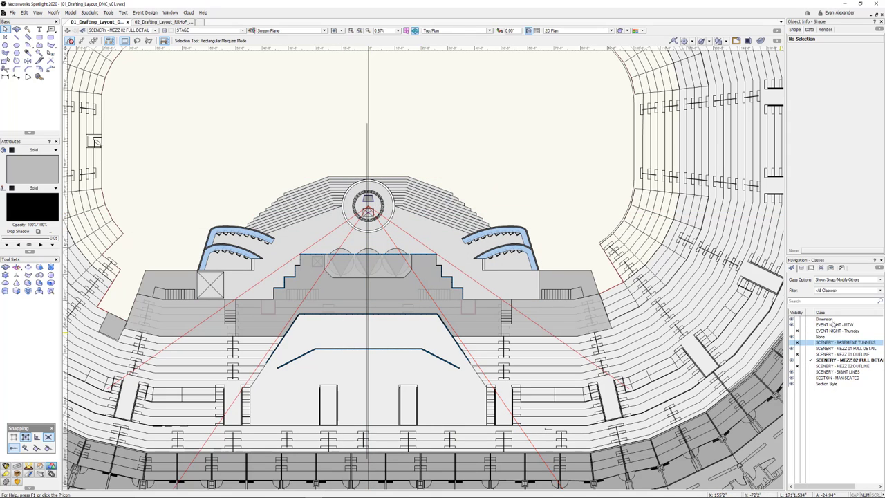
mouse_move(802, 326)
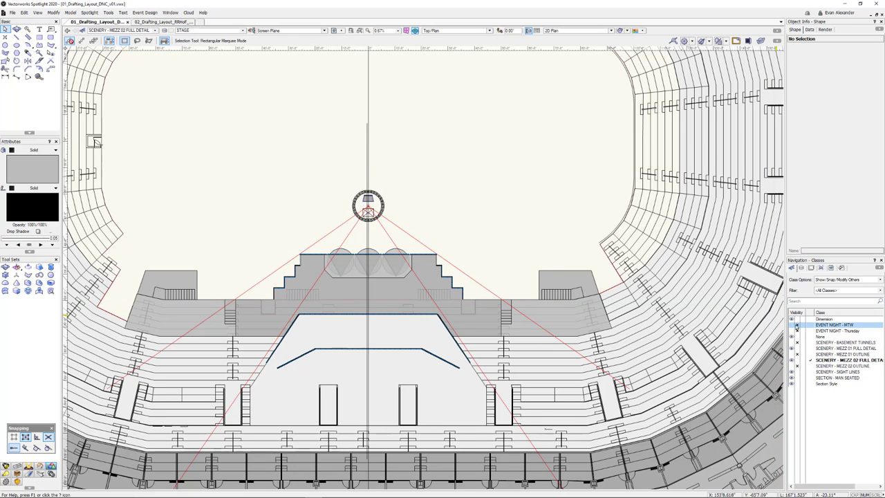
click(836, 330)
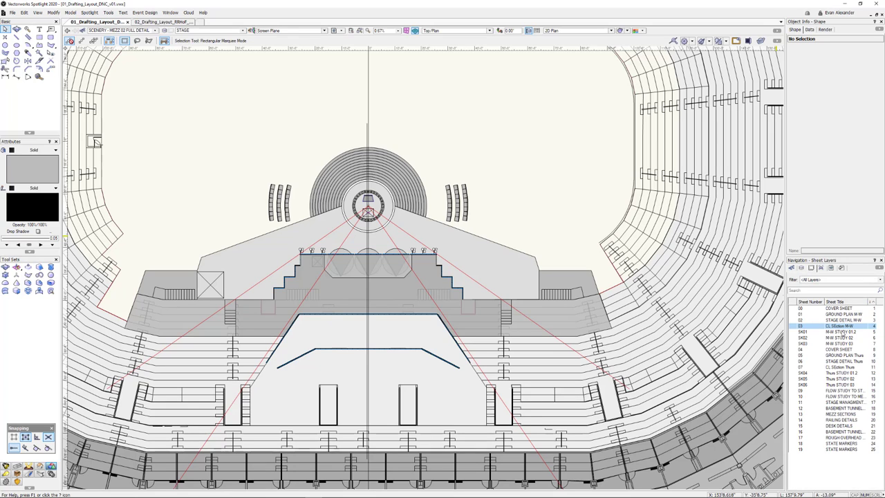
mouse_move(832, 386)
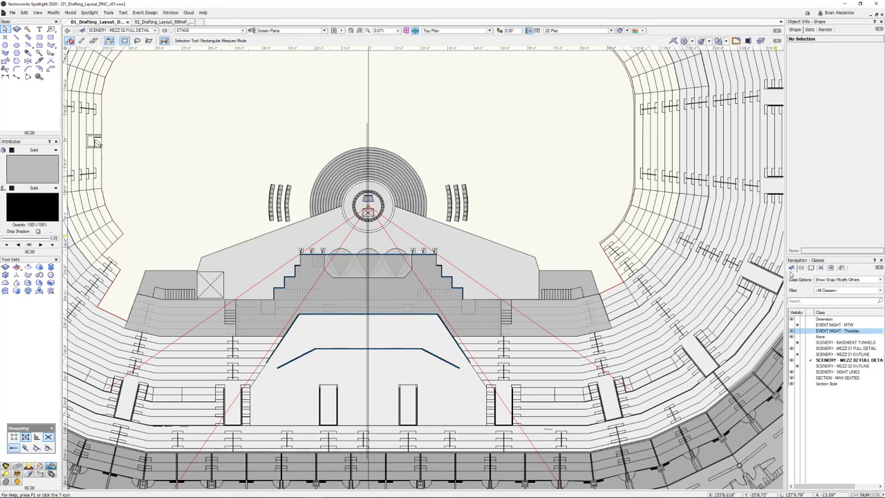
mouse_move(791, 275)
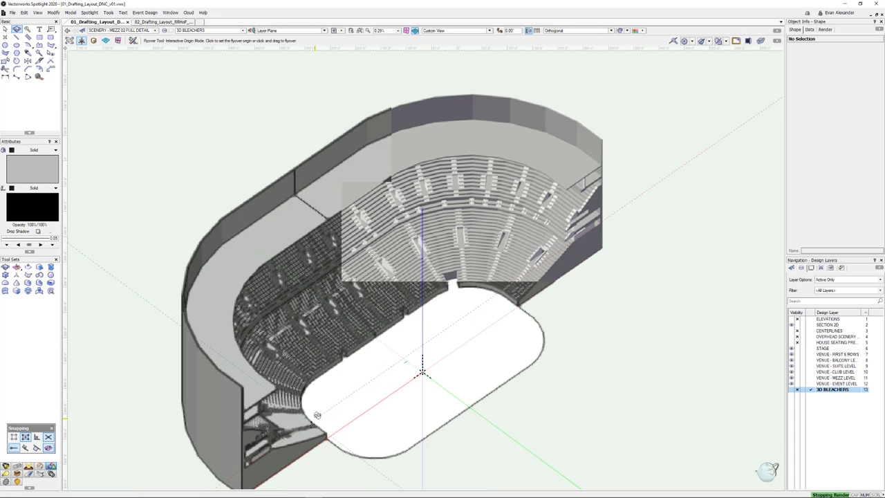
Orbit the 3D bleachers seating bowl through a level side view and further angles.
drag(316, 414, 396, 392)
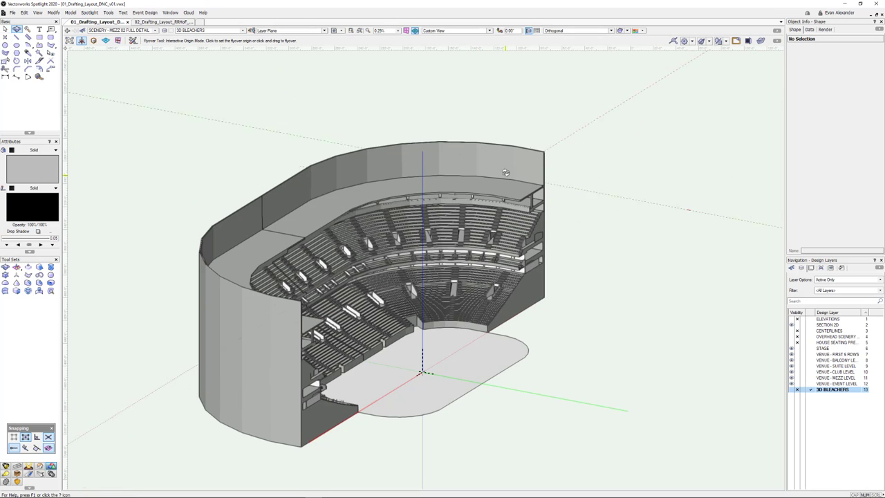
drag(504, 173, 387, 349)
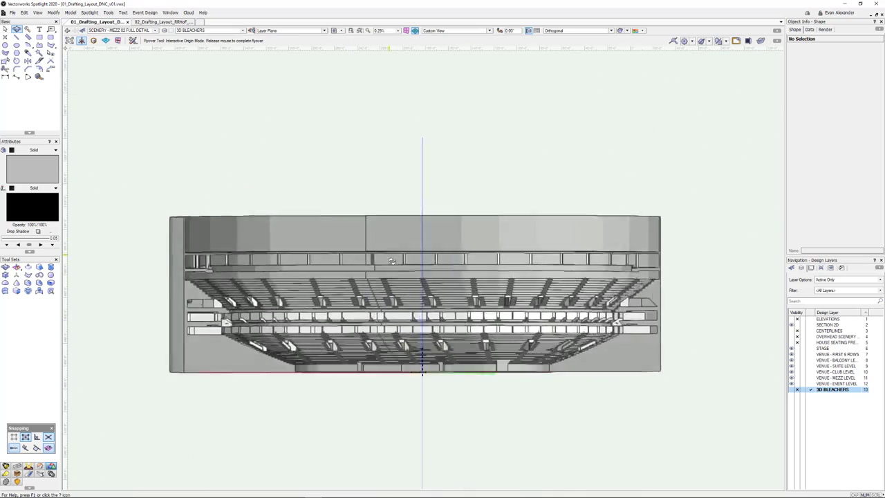
drag(390, 259, 301, 339)
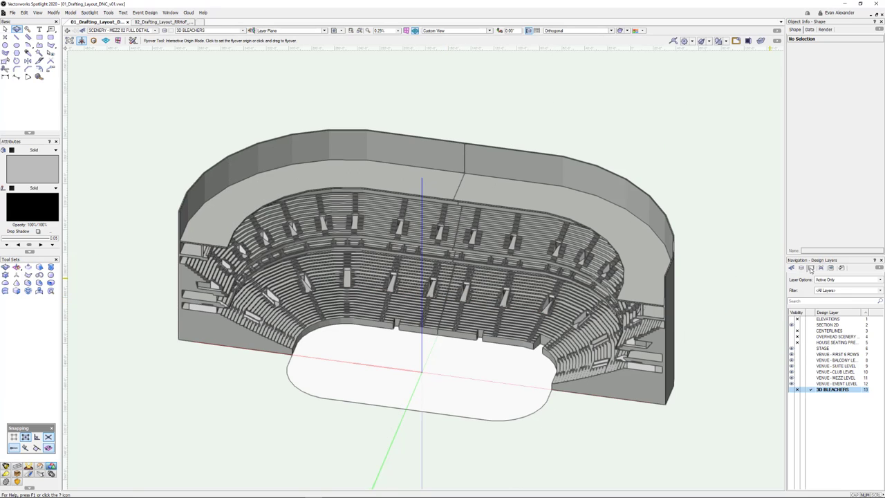
Open the Ground Plan, Stage Detail and Rig Study S1 sheet layers in turn.
click(812, 268)
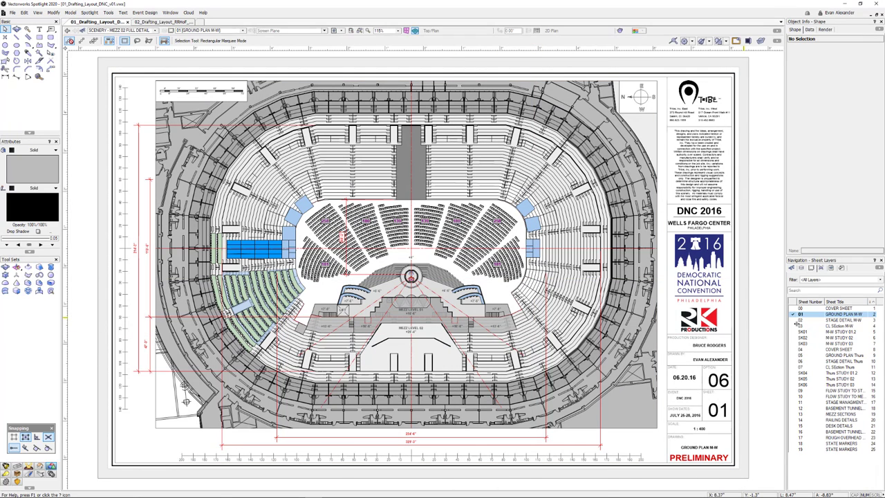
click(836, 321)
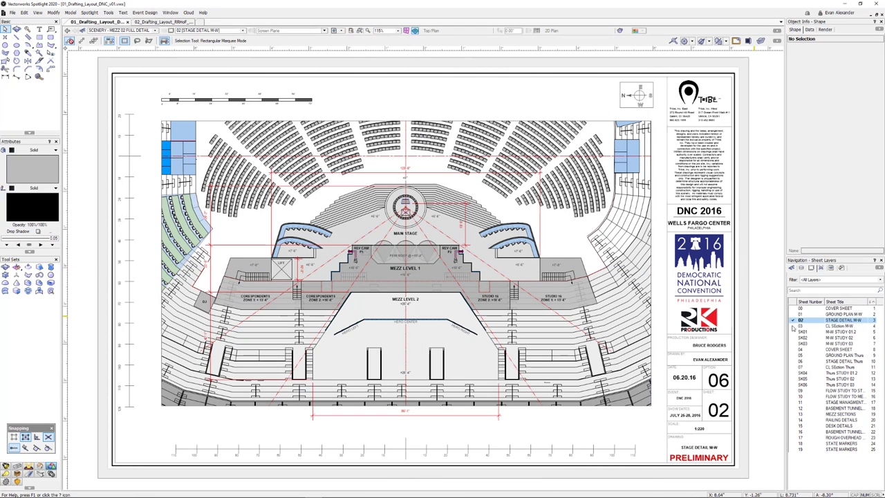
click(837, 326)
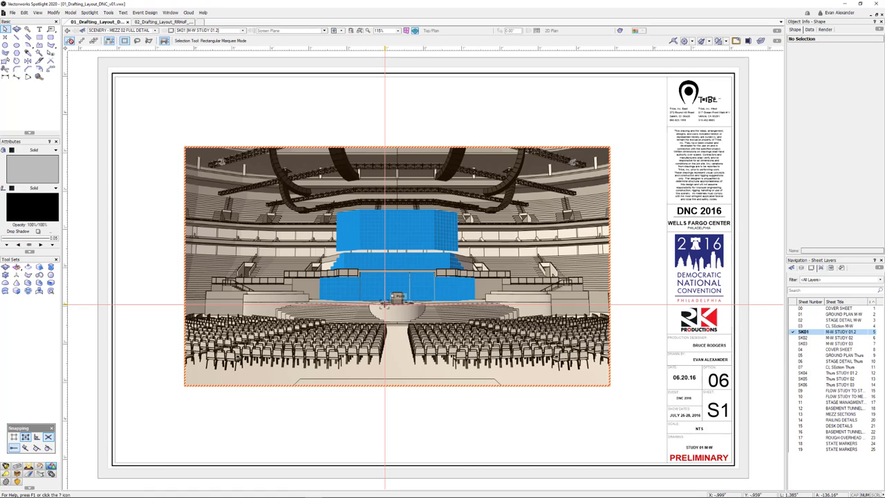
Move past the next rig study sheet and go to the ELEVATIONS design layer.
click(829, 337)
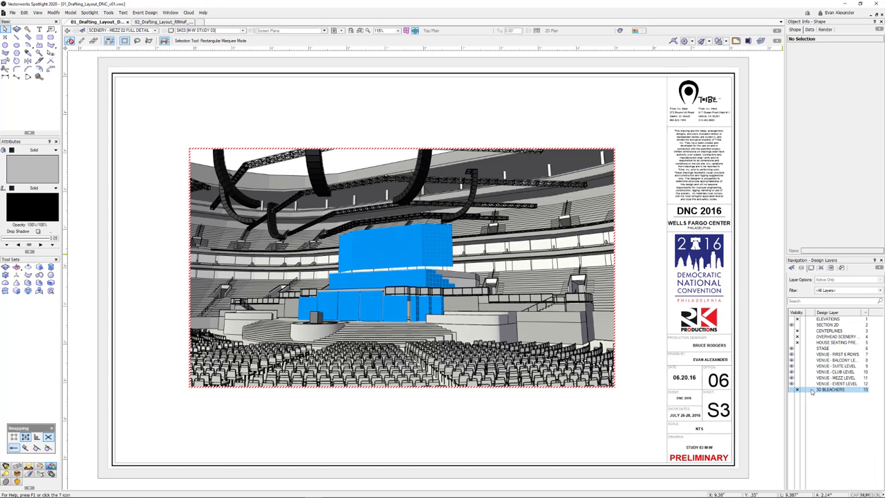
click(827, 318)
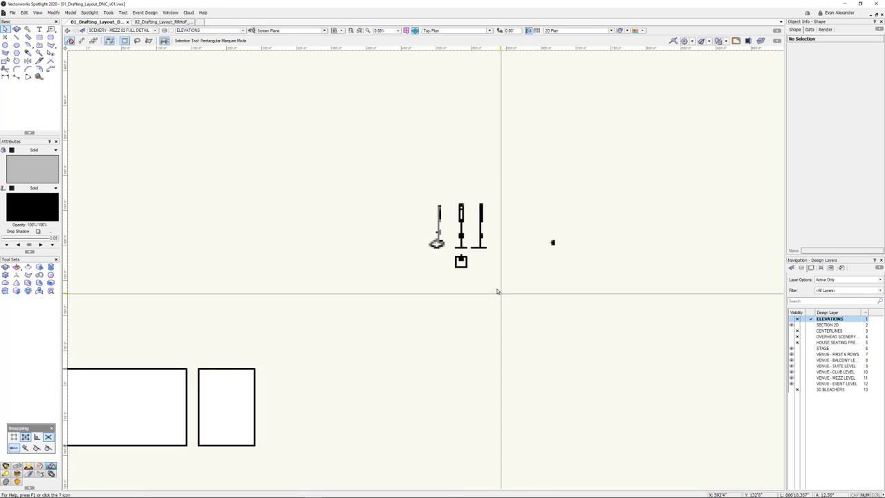
click(460, 260)
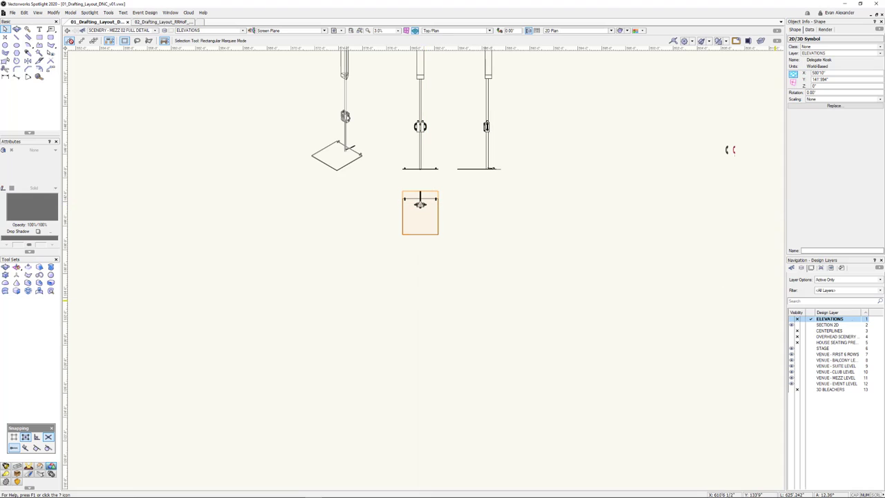
double_click(836, 343)
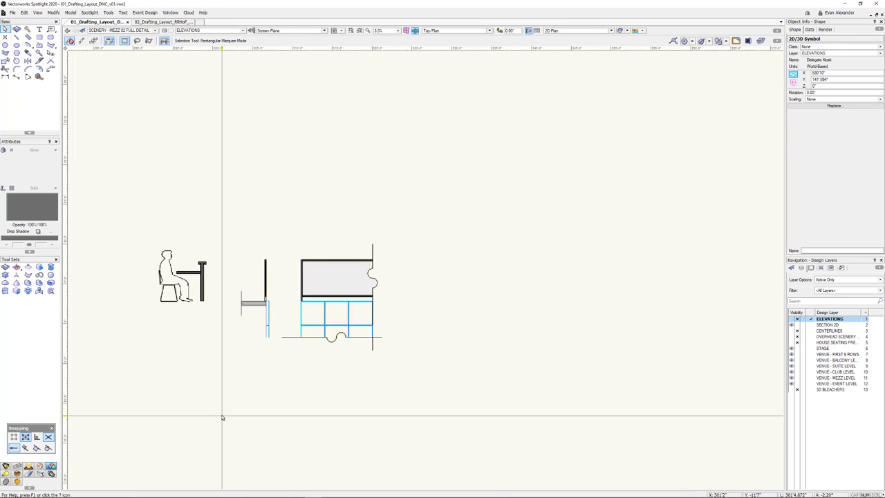
scroll(down, 3)
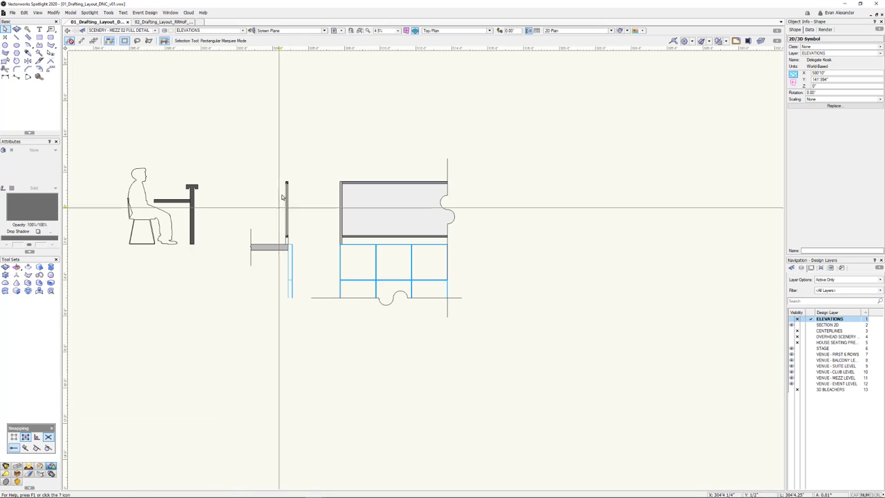
click(394, 207)
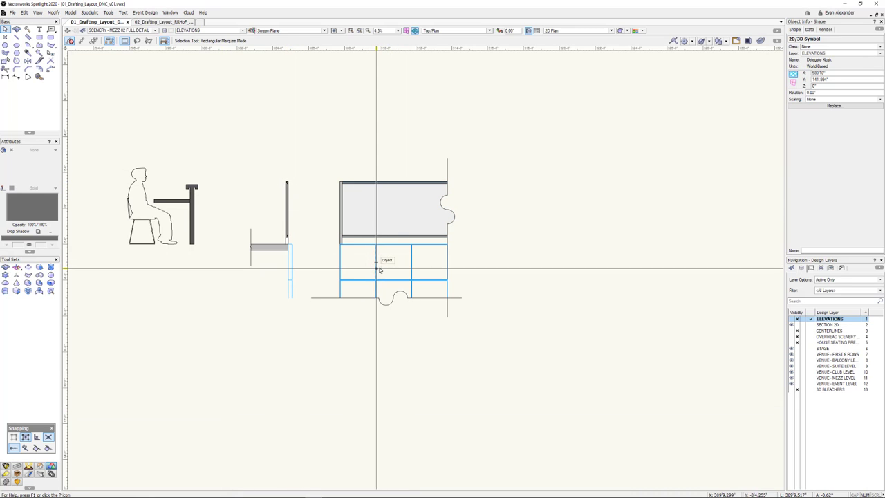
click(387, 261)
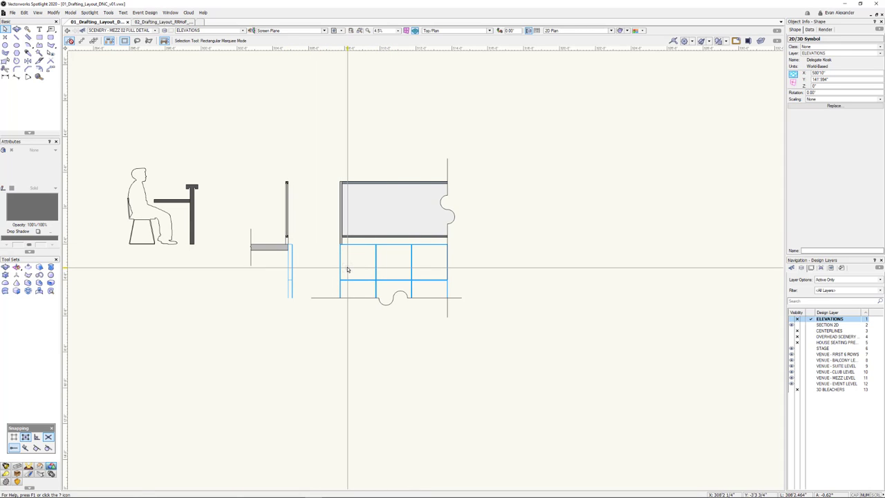
mouse_move(146, 176)
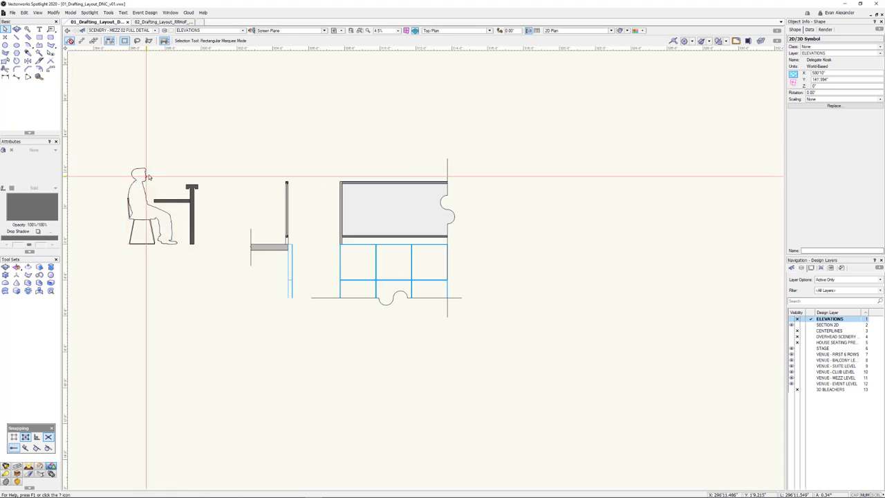
mouse_move(136, 183)
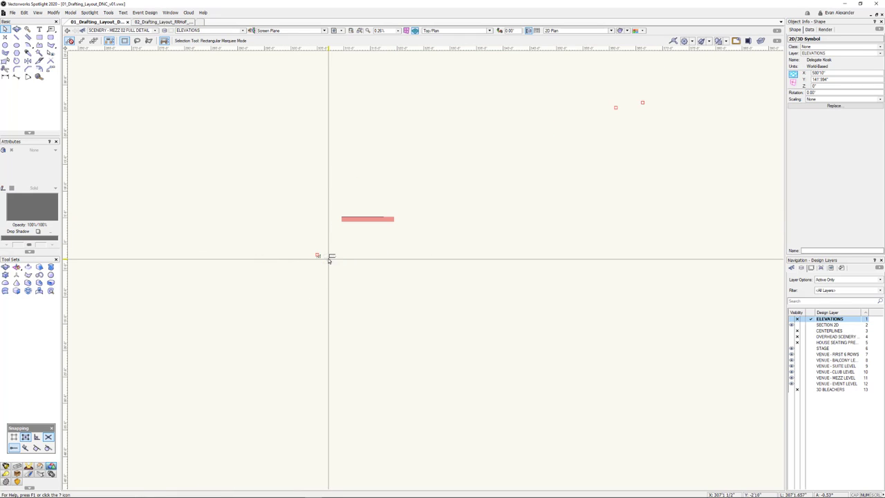
Show the Sheet Layers list in the Navigation palette.
scroll(down, 3)
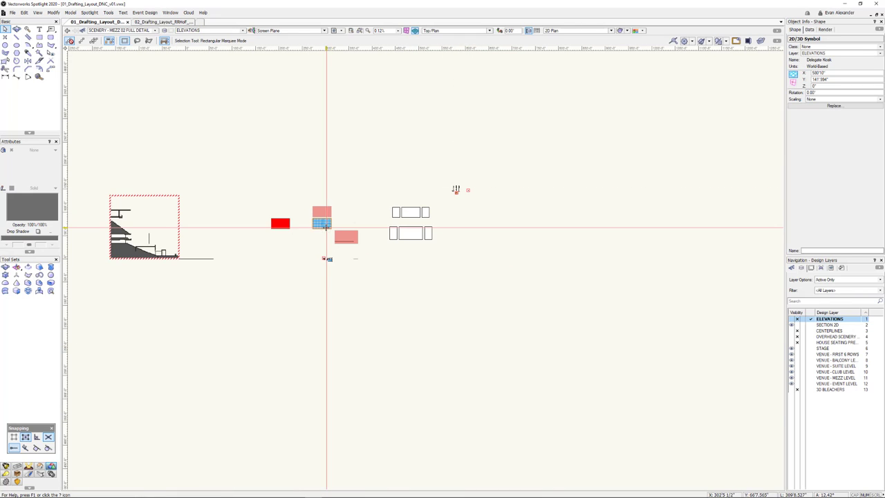
click(800, 268)
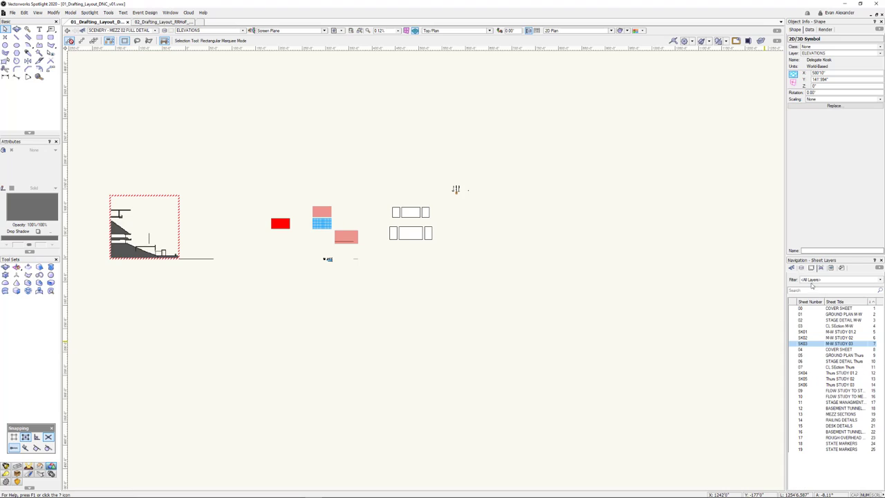
mouse_move(818, 418)
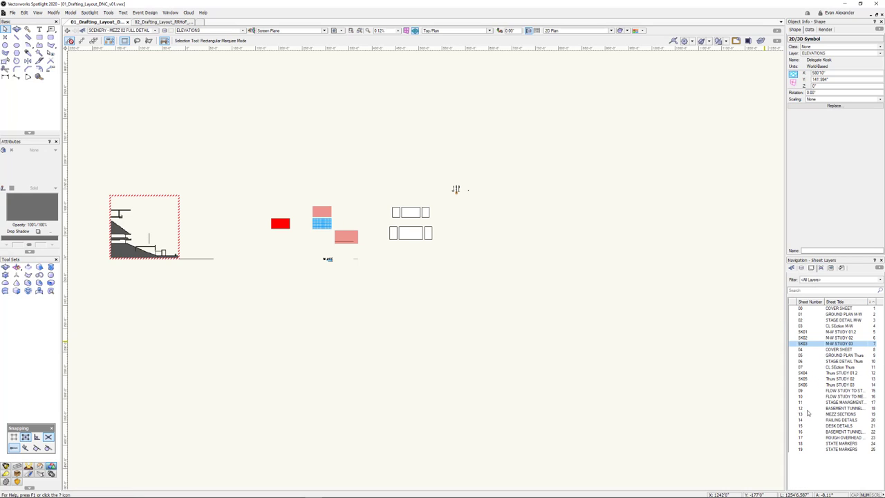
mouse_move(793, 445)
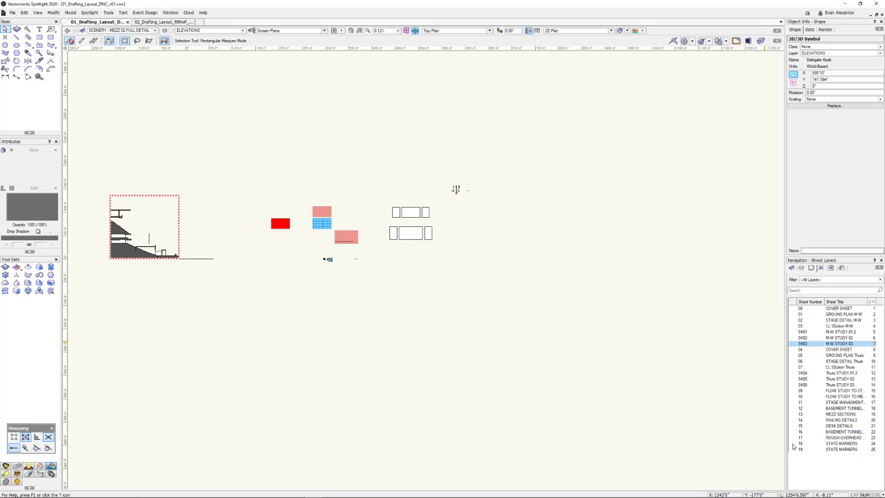
Activate the STATE MARKERS sheet with the marker build details.
click(840, 442)
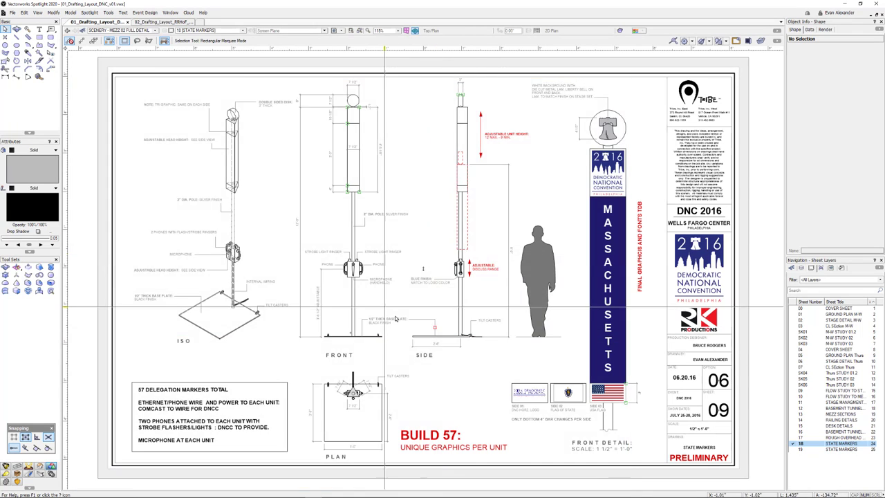
mouse_move(415, 298)
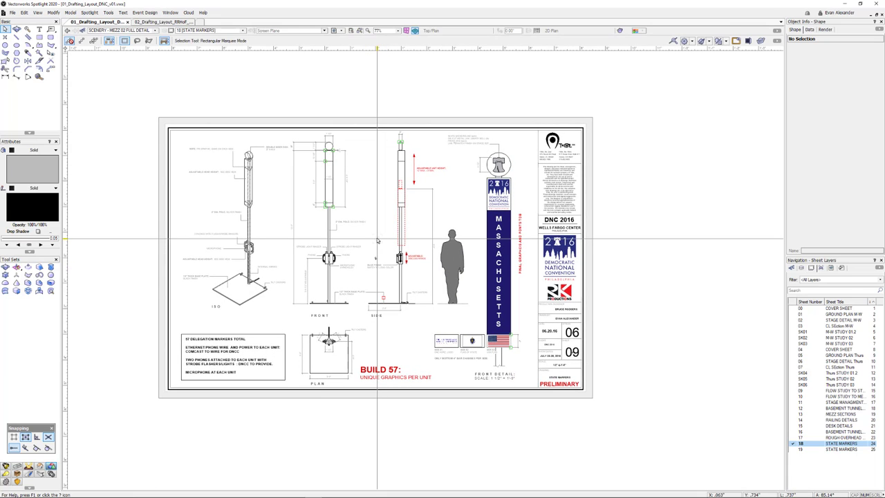
Switch to the second arena drafting file and activate its ELEVATIONS design layer.
click(163, 22)
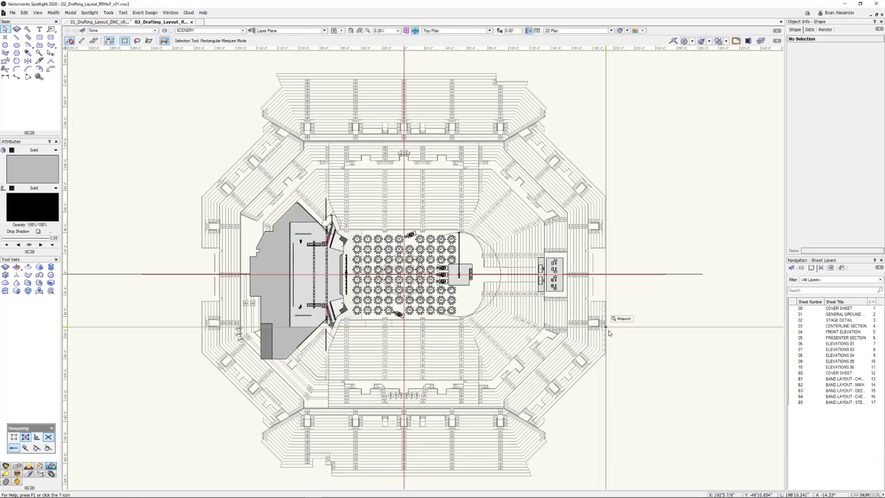
mouse_move(605, 331)
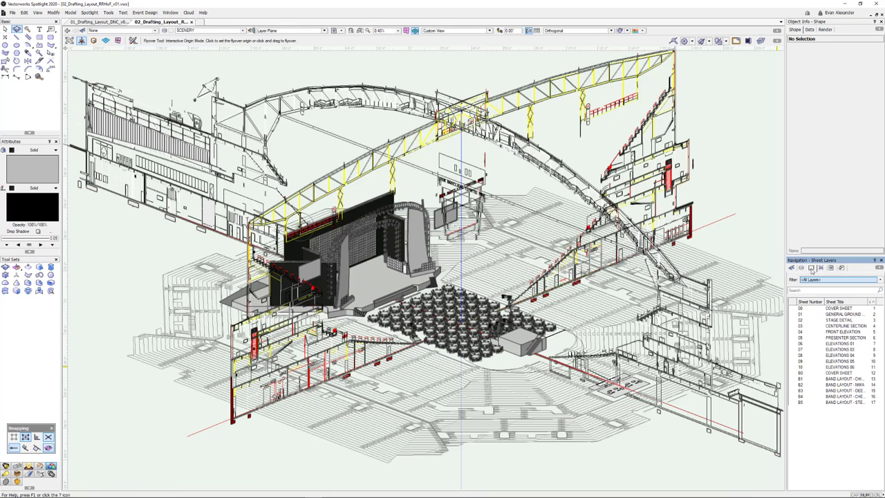
mouse_move(793, 326)
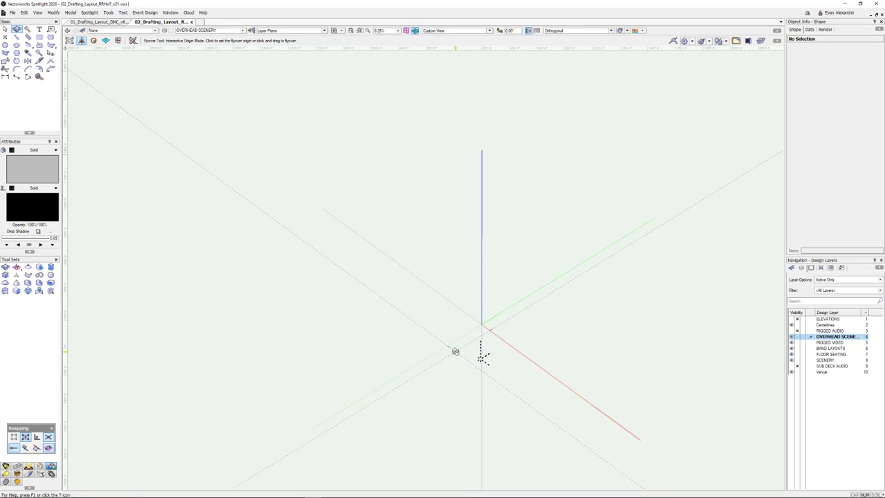
click(832, 330)
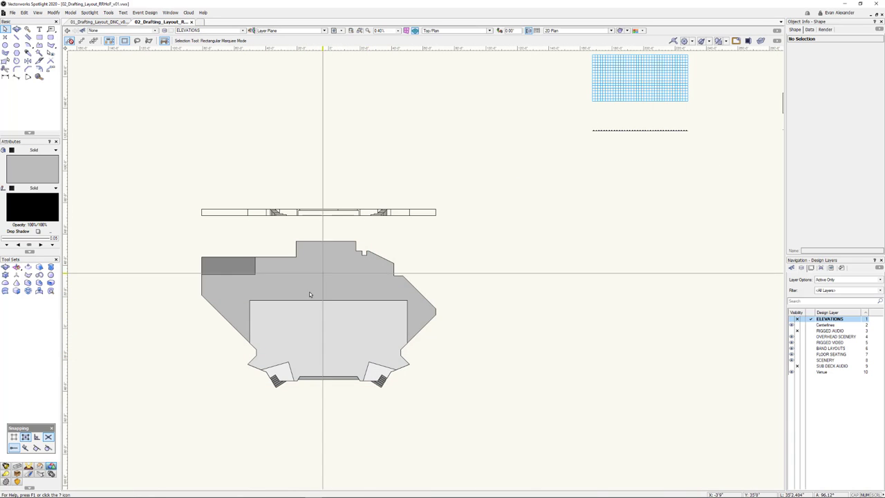
Fit all elevation drawings in view, then activate the SCENERY design layer.
click(310, 294)
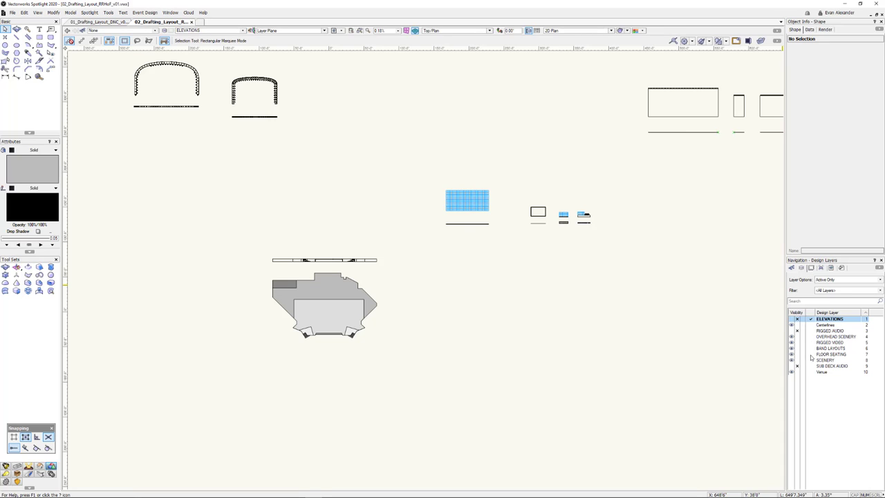
click(826, 359)
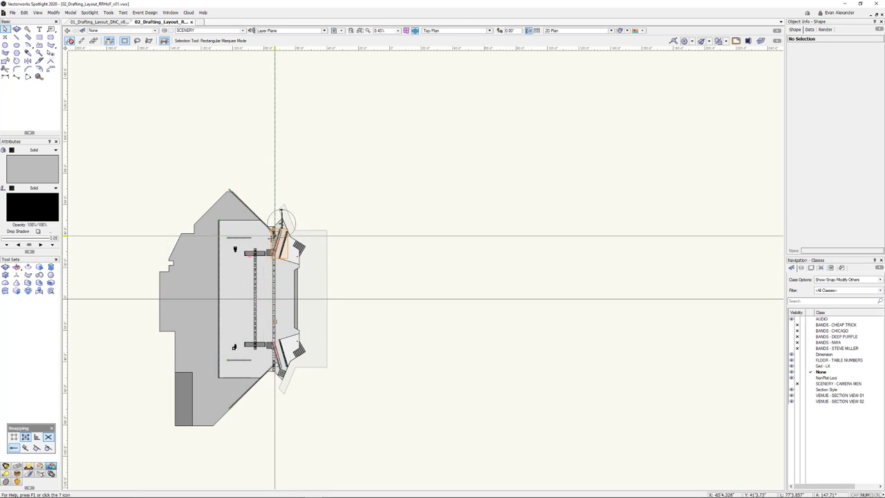
Activate the FLOOR SEATING design layer with the numbered round tables.
click(284, 220)
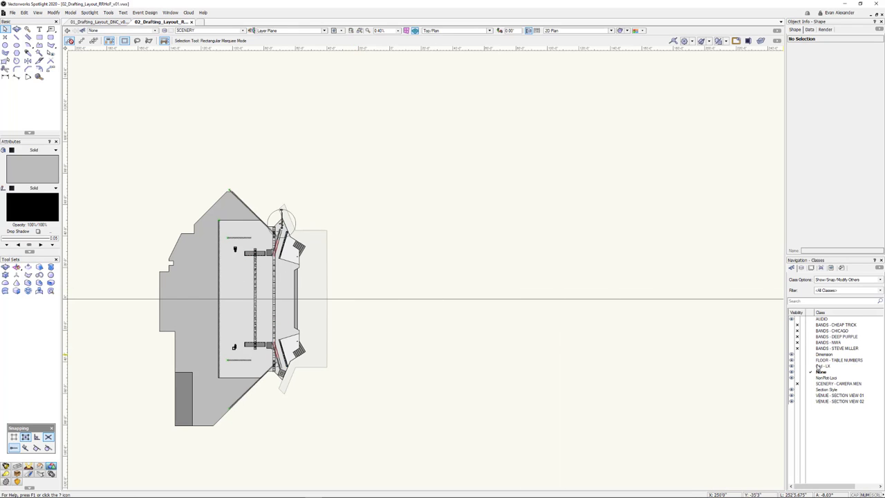
click(836, 360)
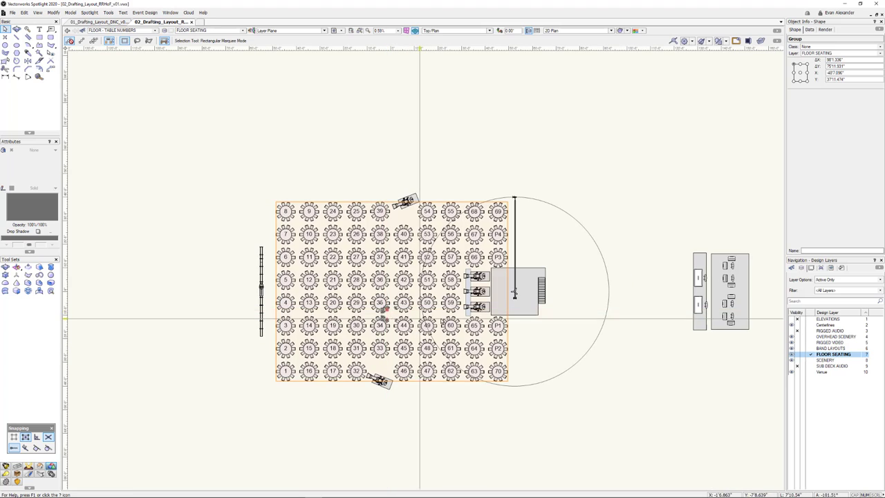
Show the Sheet Layers list for the second drawing.
click(802, 269)
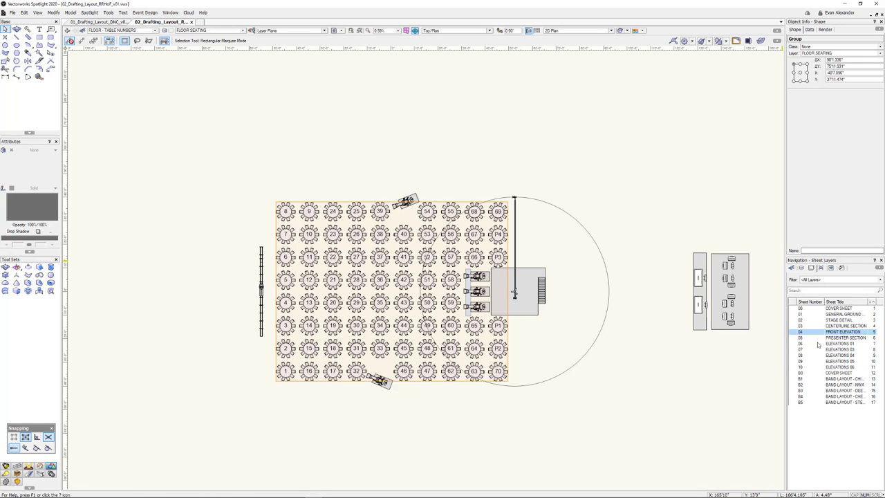
mouse_move(816, 348)
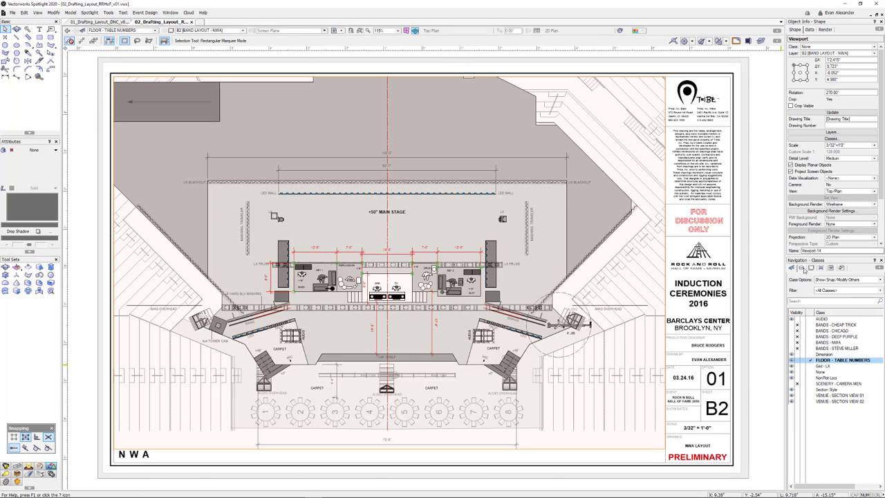
Activate the BAND LAYOUTS design layer and fit its drawings into view.
click(826, 260)
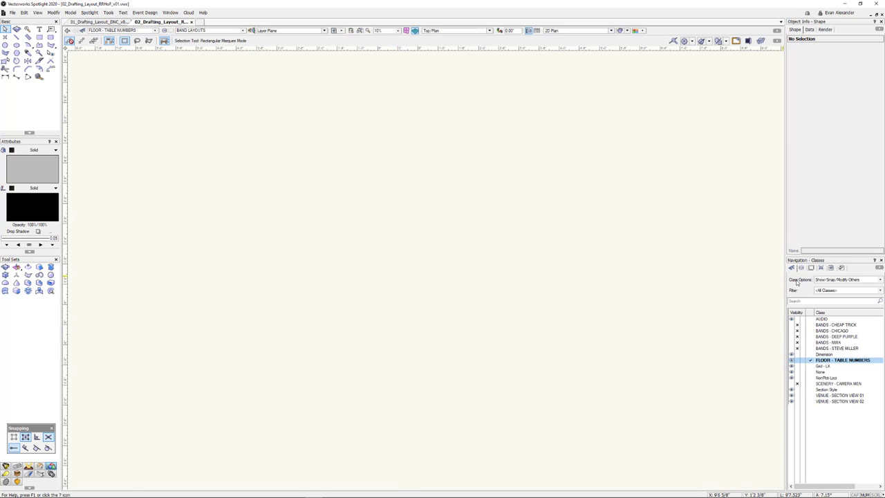
click(836, 348)
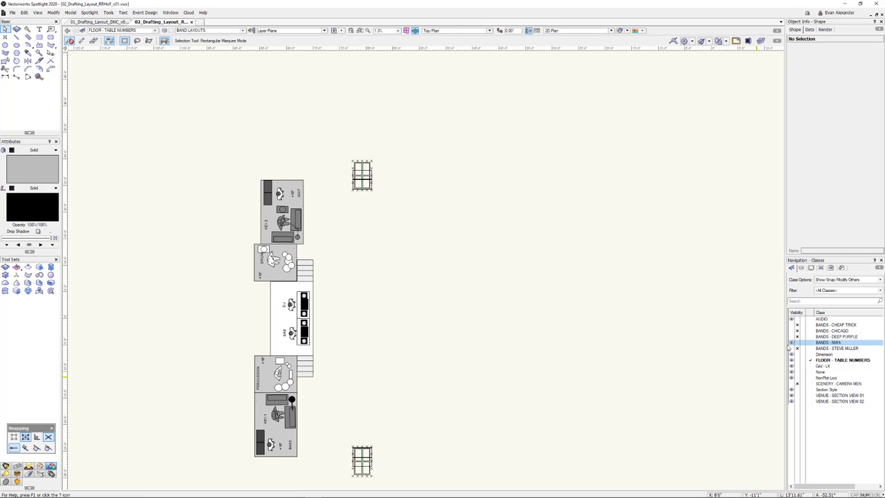
mouse_move(794, 338)
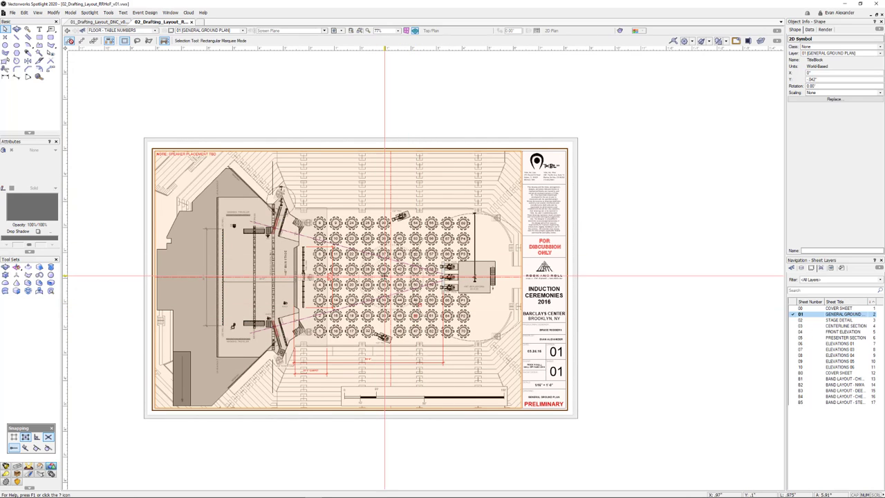
scroll(down, 3)
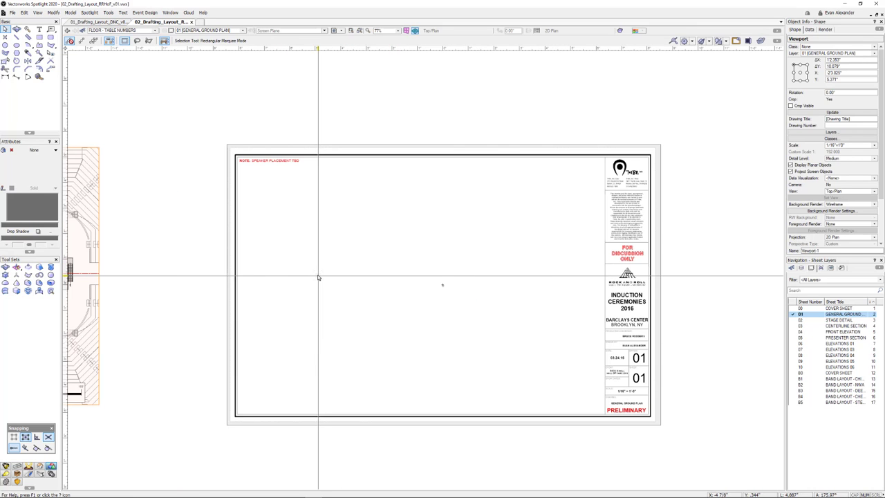
mouse_move(315, 276)
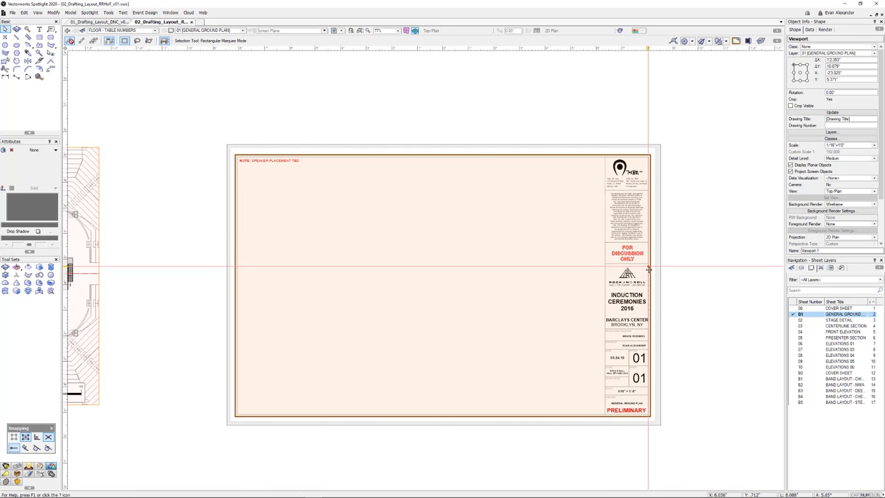
mouse_move(648, 268)
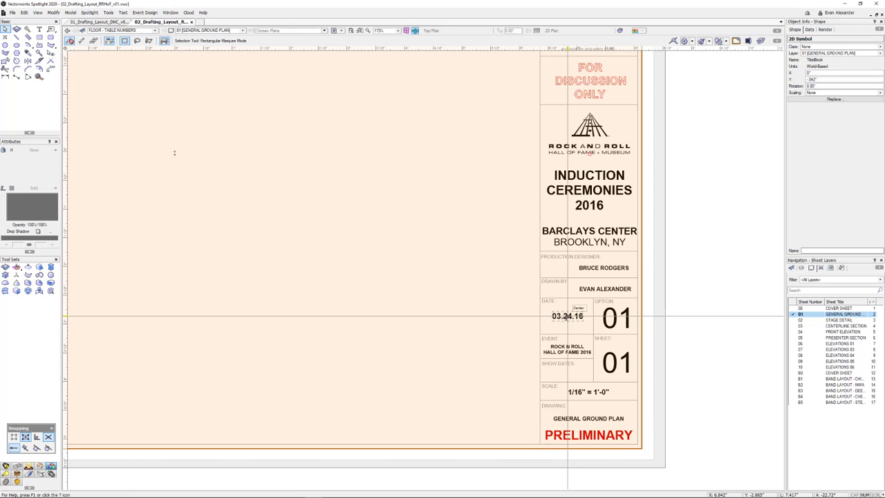
Edit the title block symbol's 2D component and change the sheet number from 01 to 02.
double_click(587, 318)
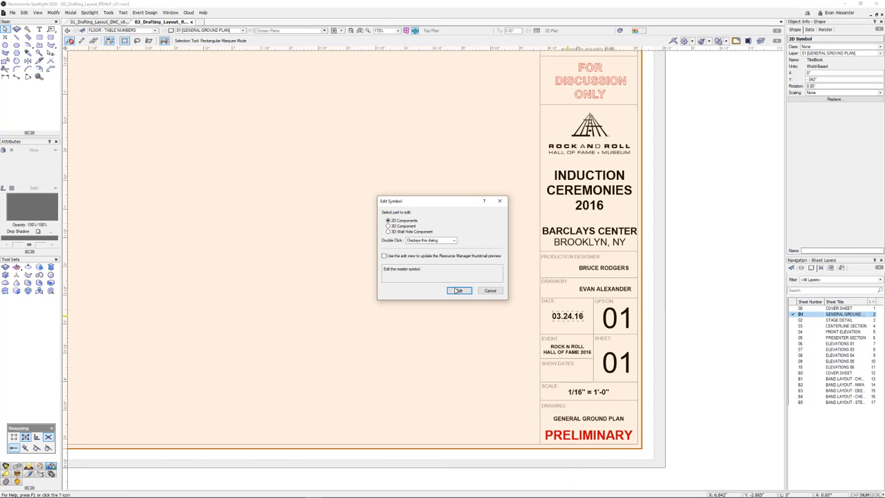
click(459, 291)
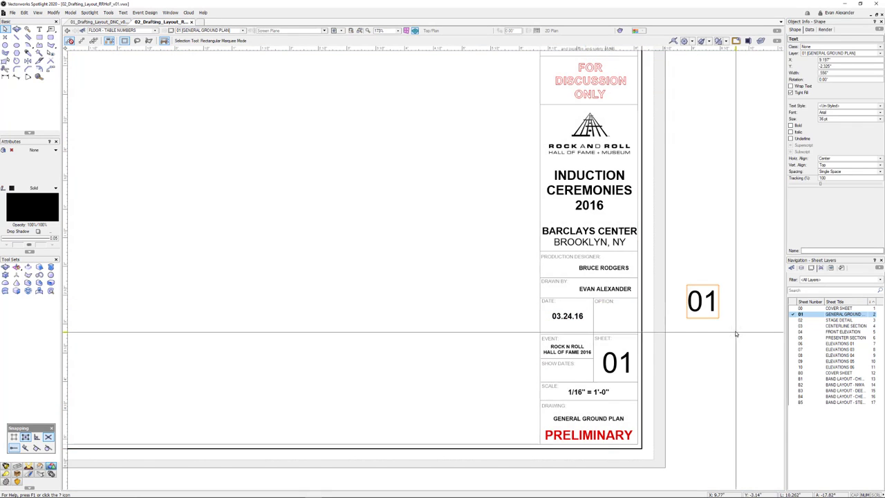
drag(702, 302, 613, 318)
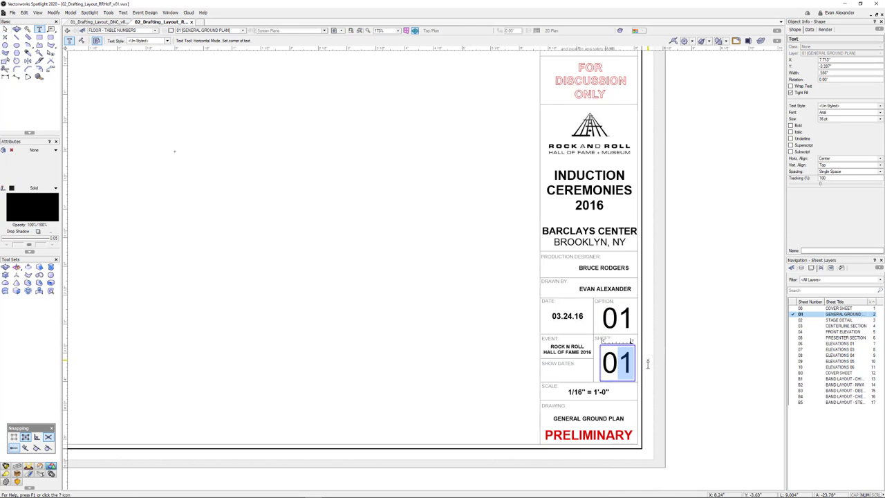
text(02)
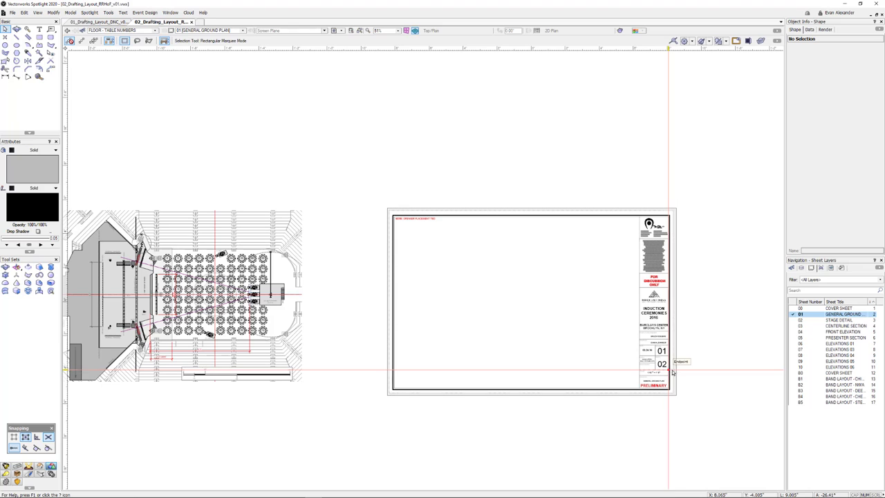
scroll(down, 3)
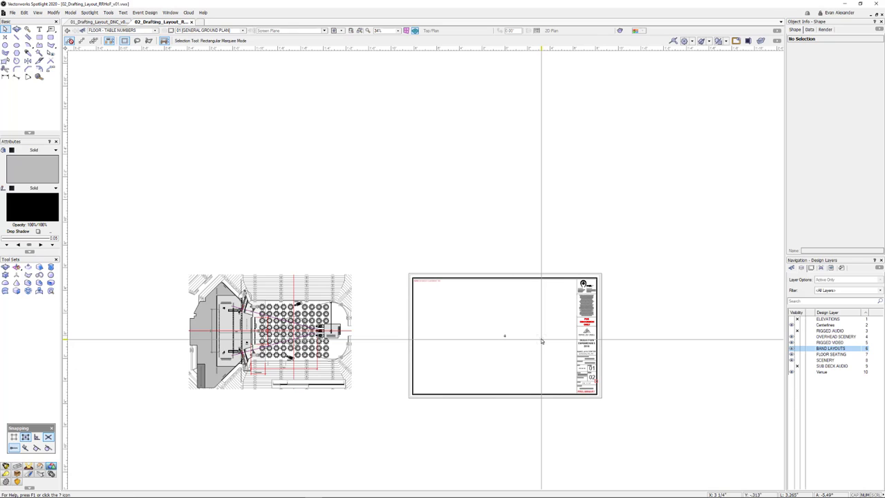
mouse_move(538, 345)
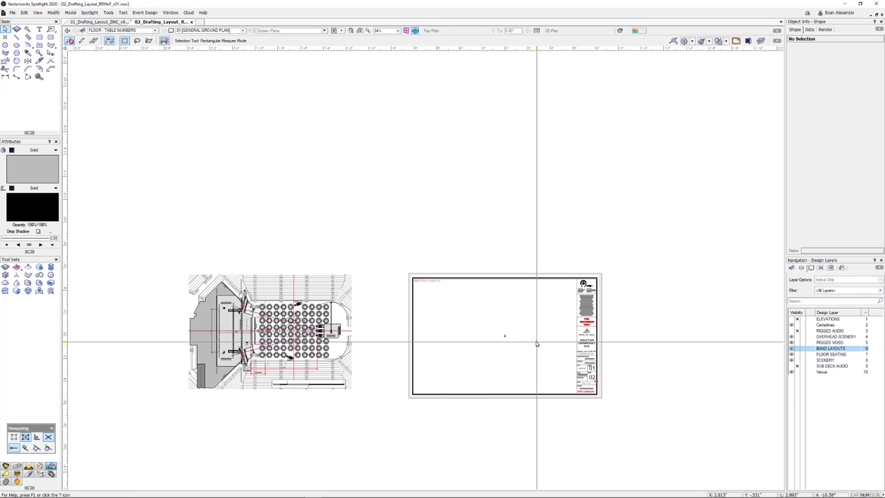
mouse_move(535, 343)
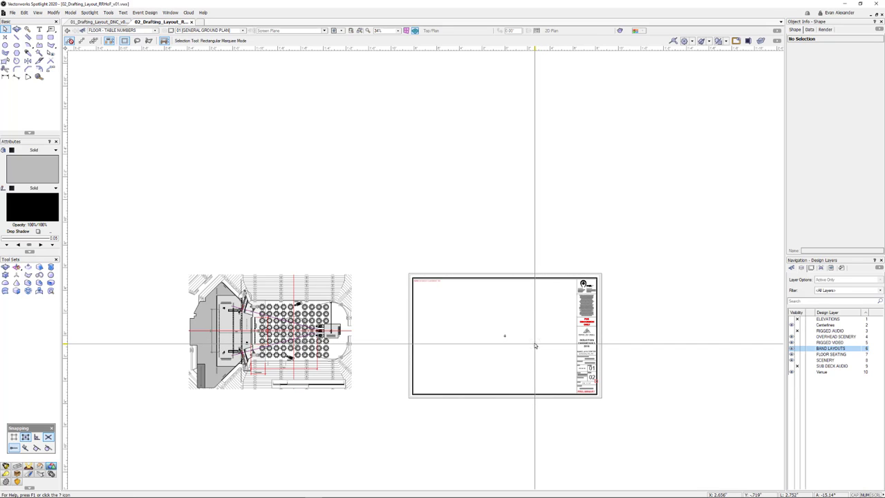